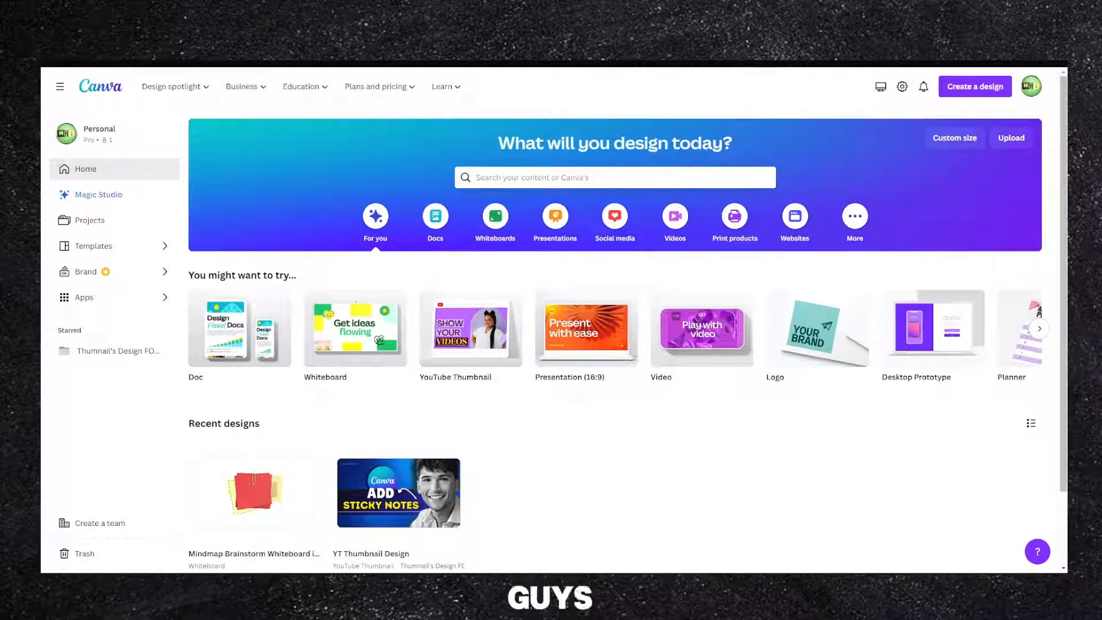
Step: Open the recent Mindmap Brainstorm whiteboard design and apply the SWOT Analysis template
left_click(254, 492)
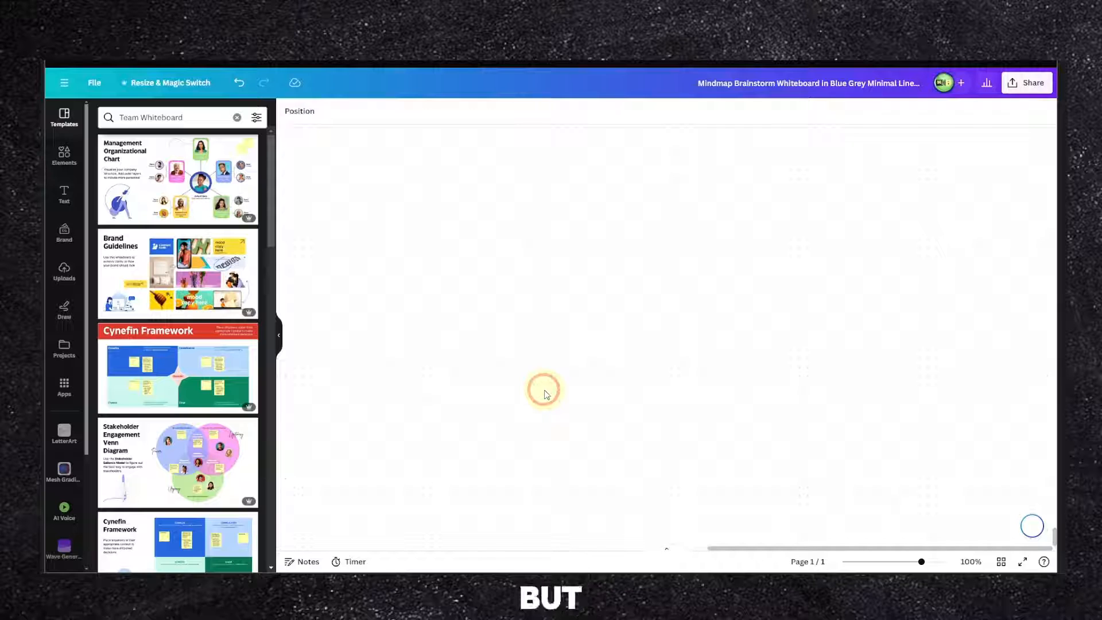
left_click(63, 156)
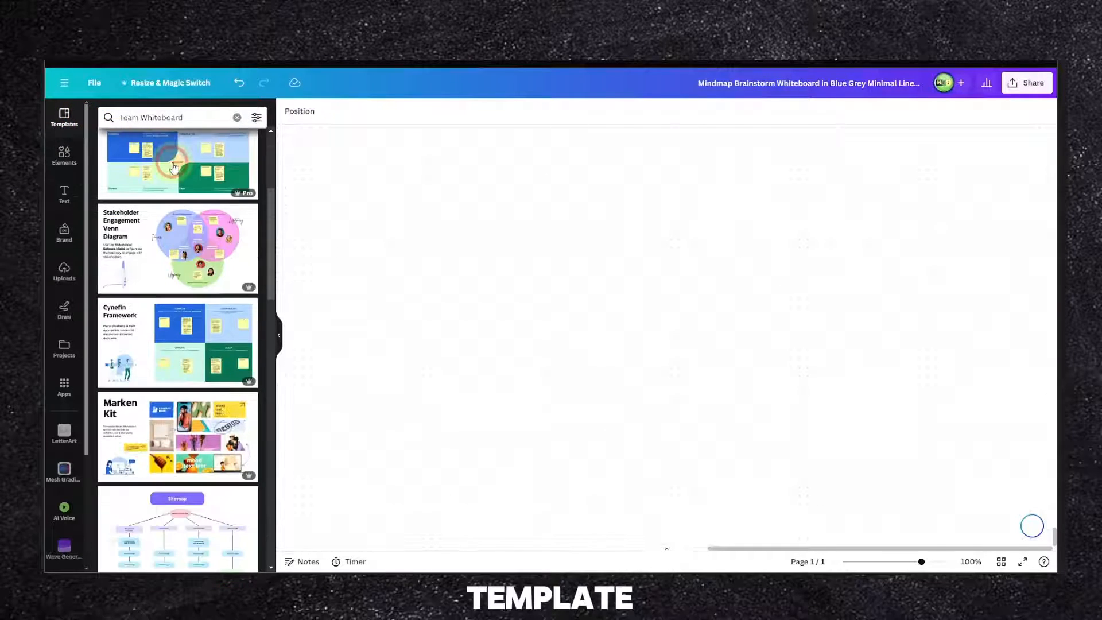
left_click(237, 117)
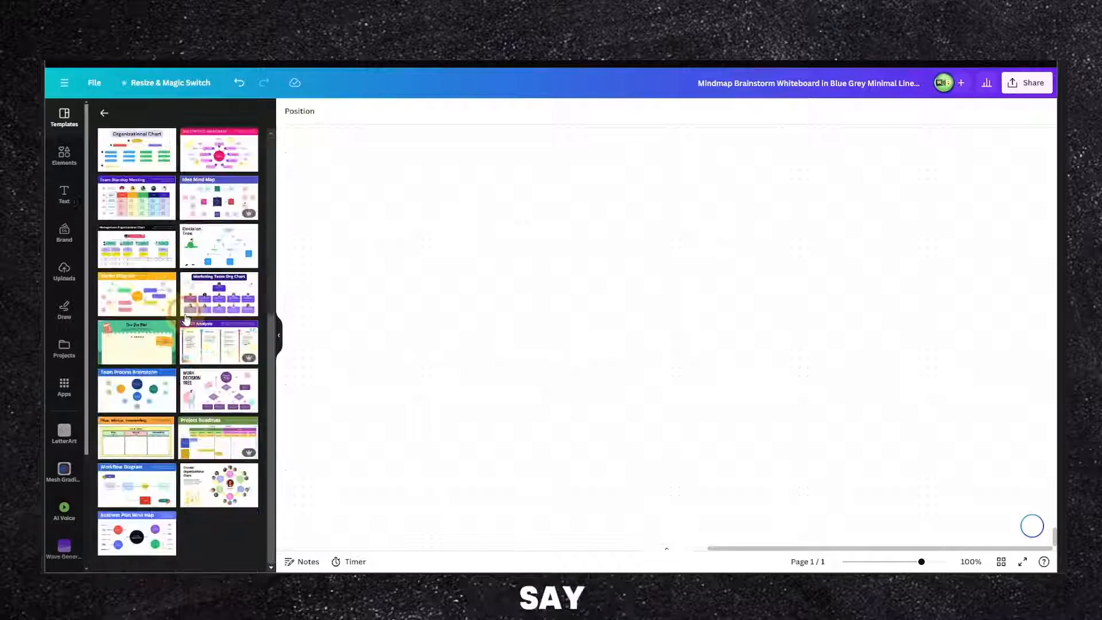
left_click(219, 343)
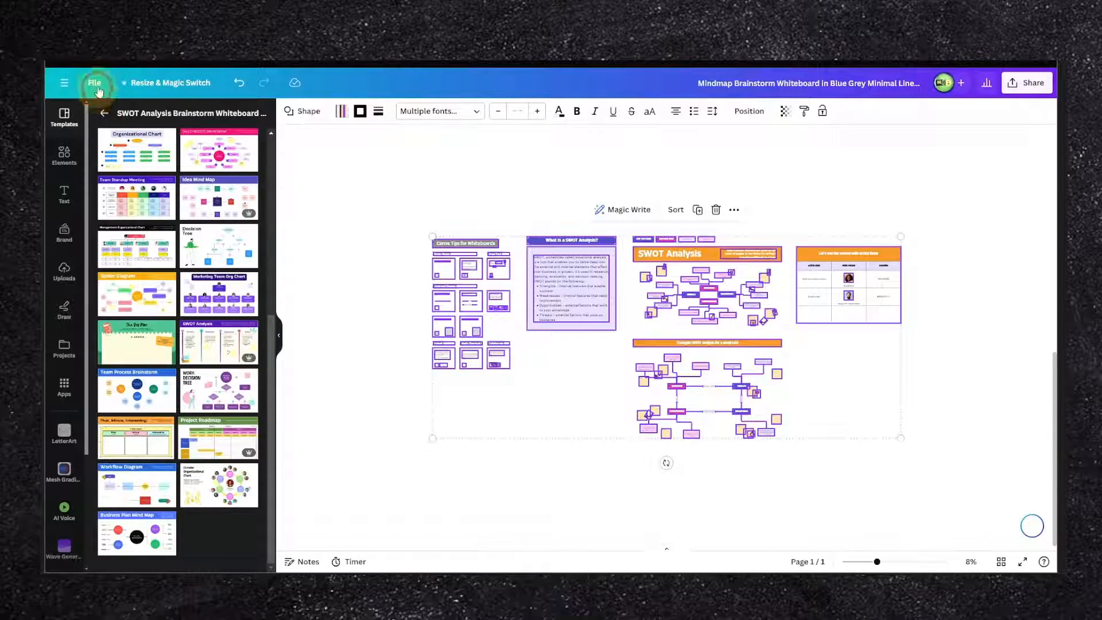
Step: Resize the SWOT design in place to the YouTube Thumbnail preset
left_click(95, 82)
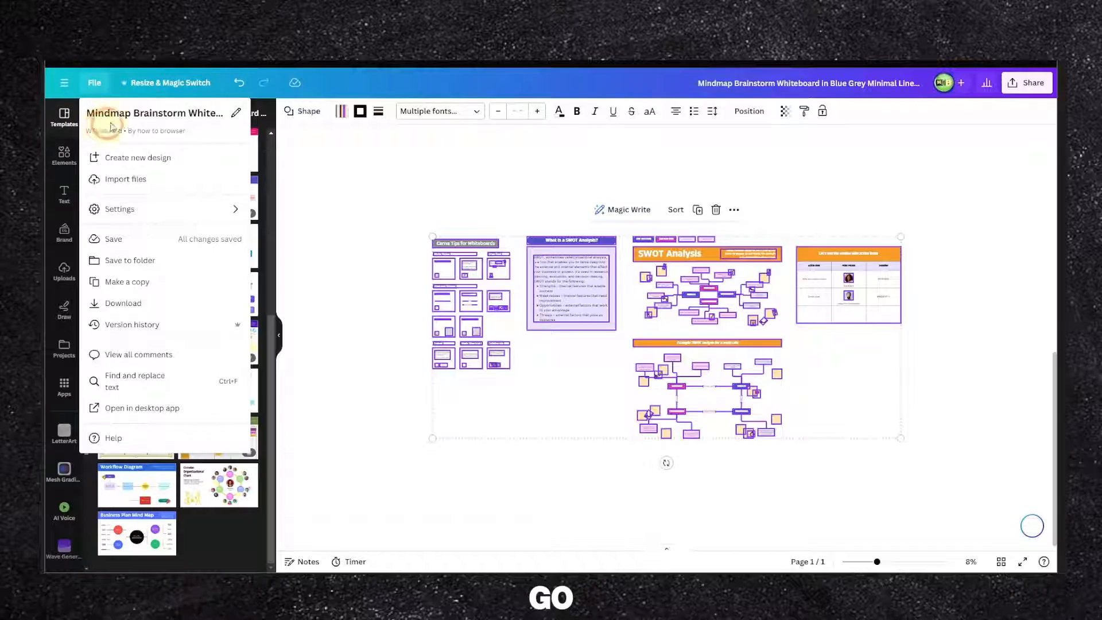
left_click(170, 82)
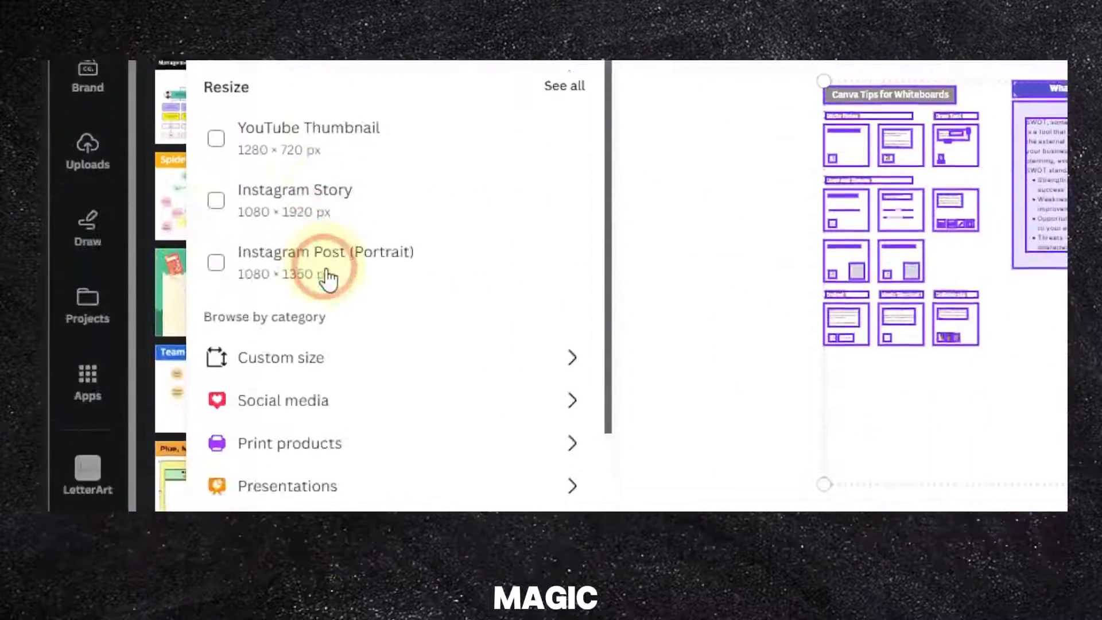
left_click(216, 262)
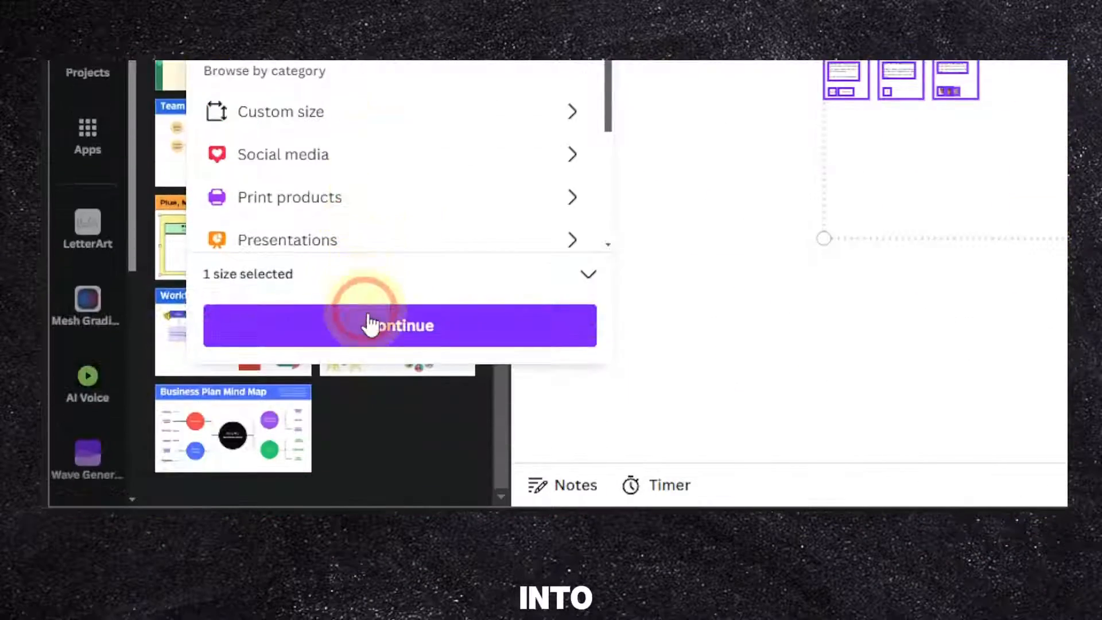
left_click(399, 326)
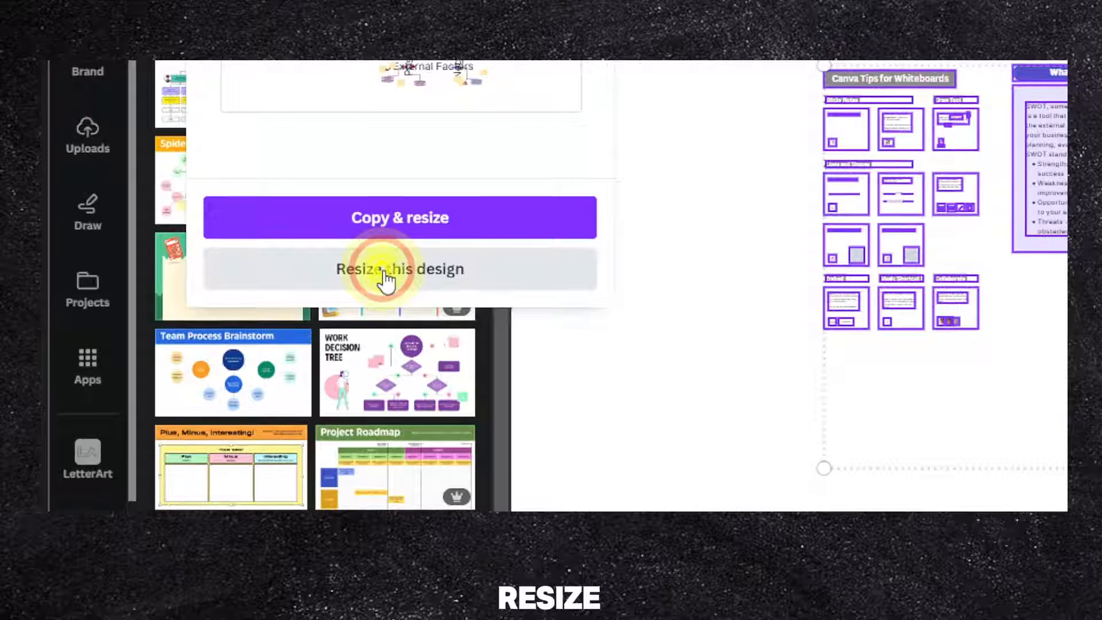
left_click(400, 268)
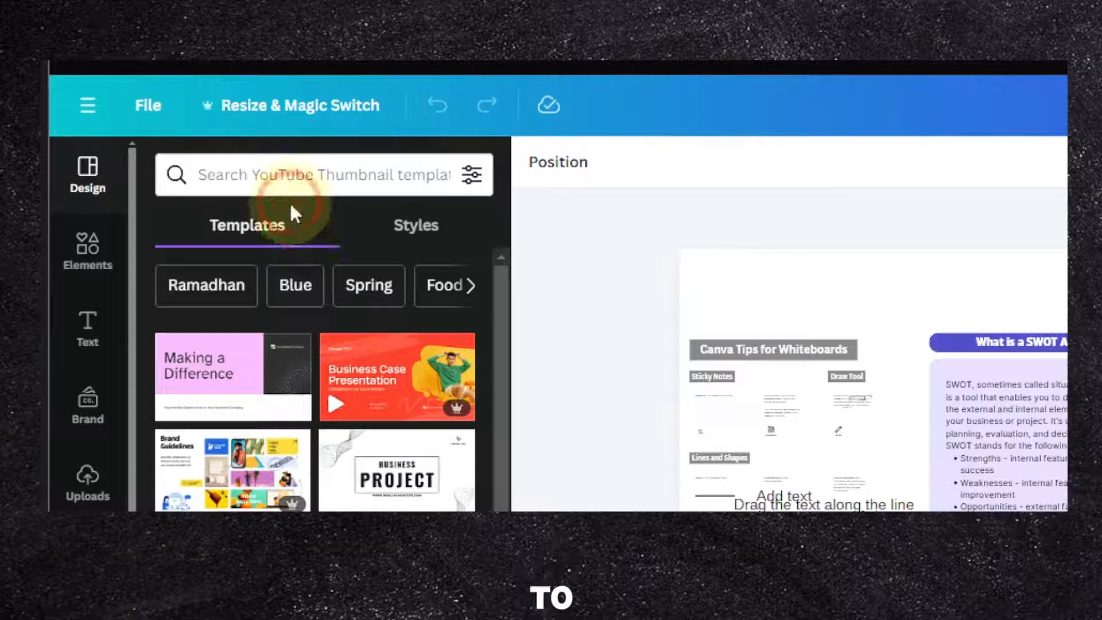
mouse_move(195, 204)
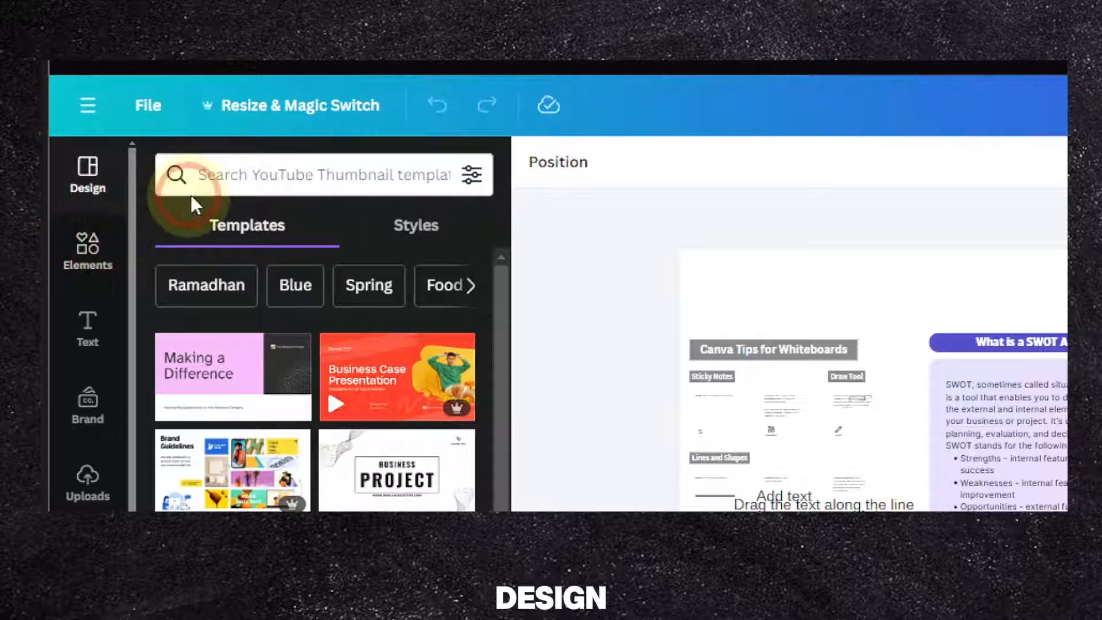
Step: Replace the current page with the Our Time Capsule classroom template on page 6
left_click(316, 174)
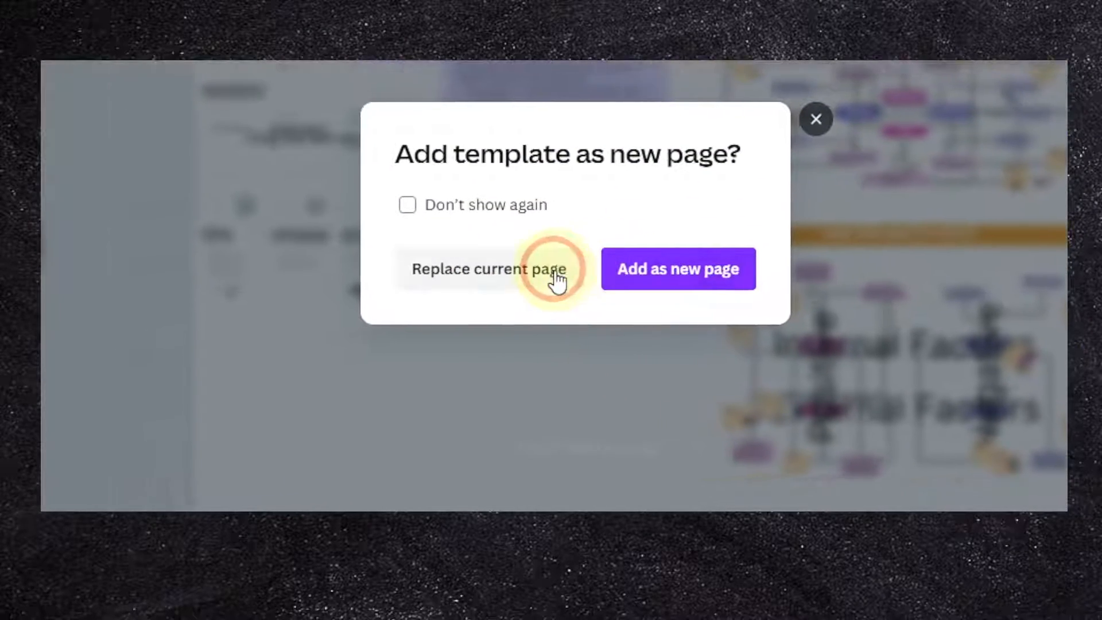
left_click(488, 269)
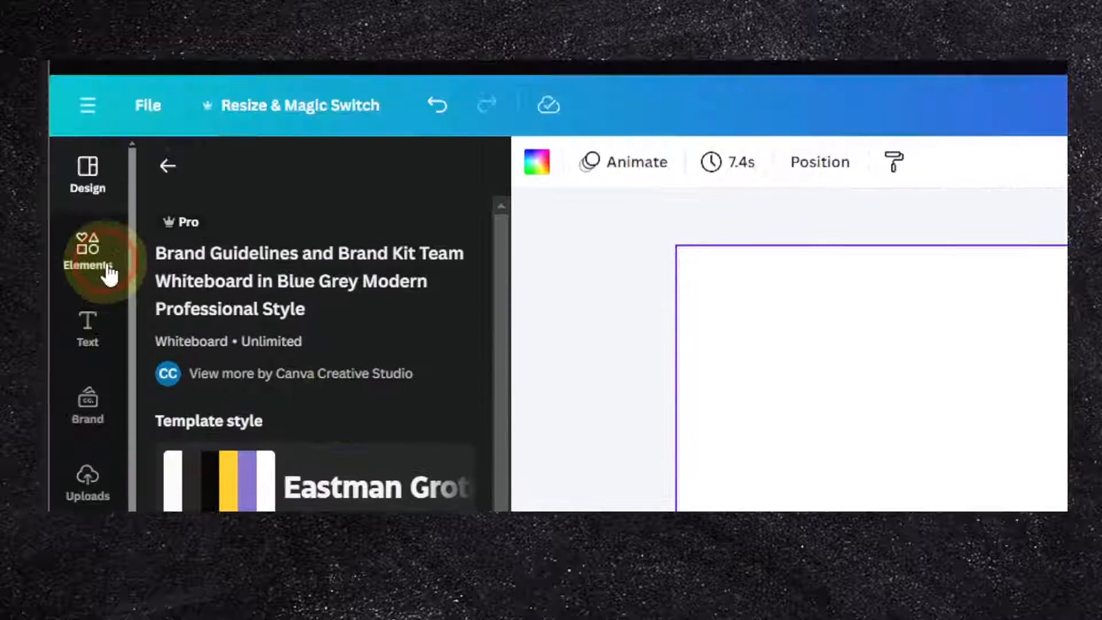
left_click(88, 250)
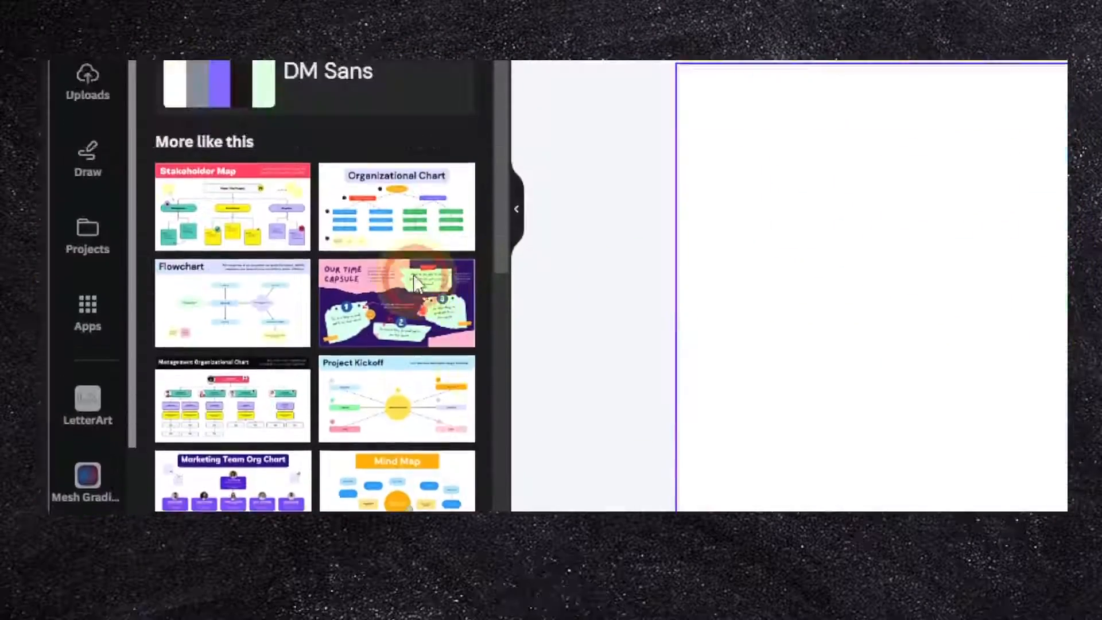
left_click(395, 303)
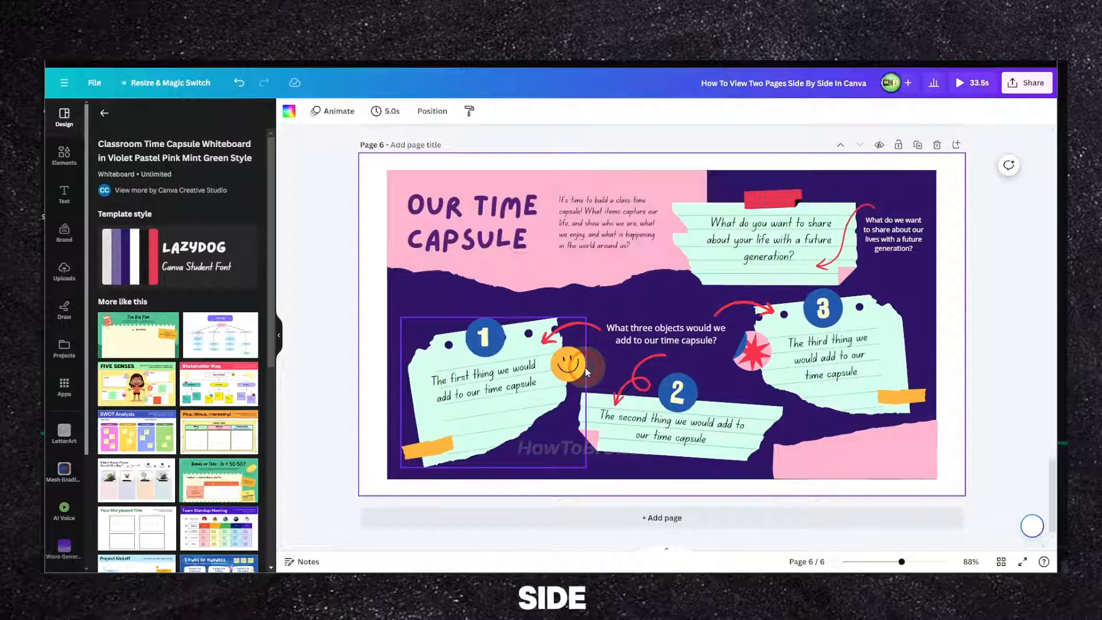
left_click(604, 394)
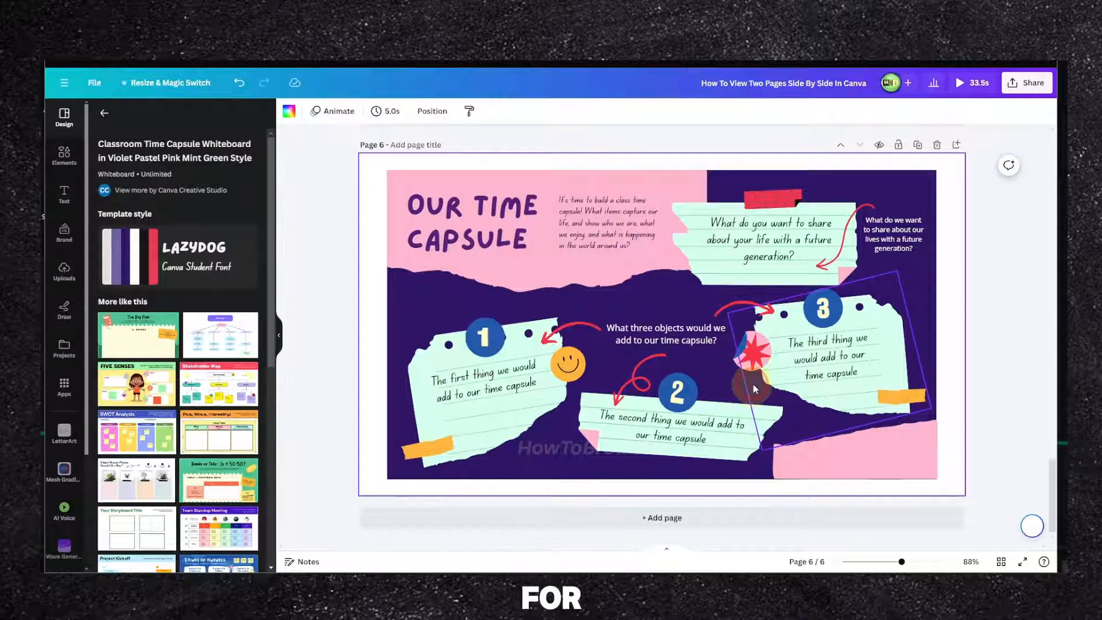
mouse_move(1001, 562)
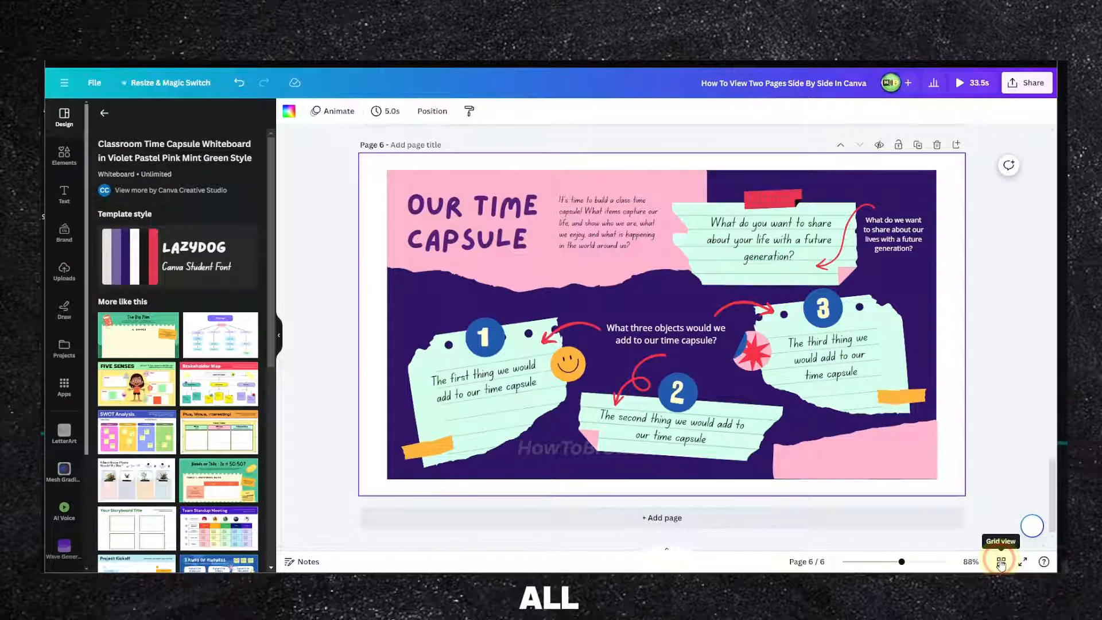
Step: Switch to the page grid view, then play and close a design preview
left_click(999, 561)
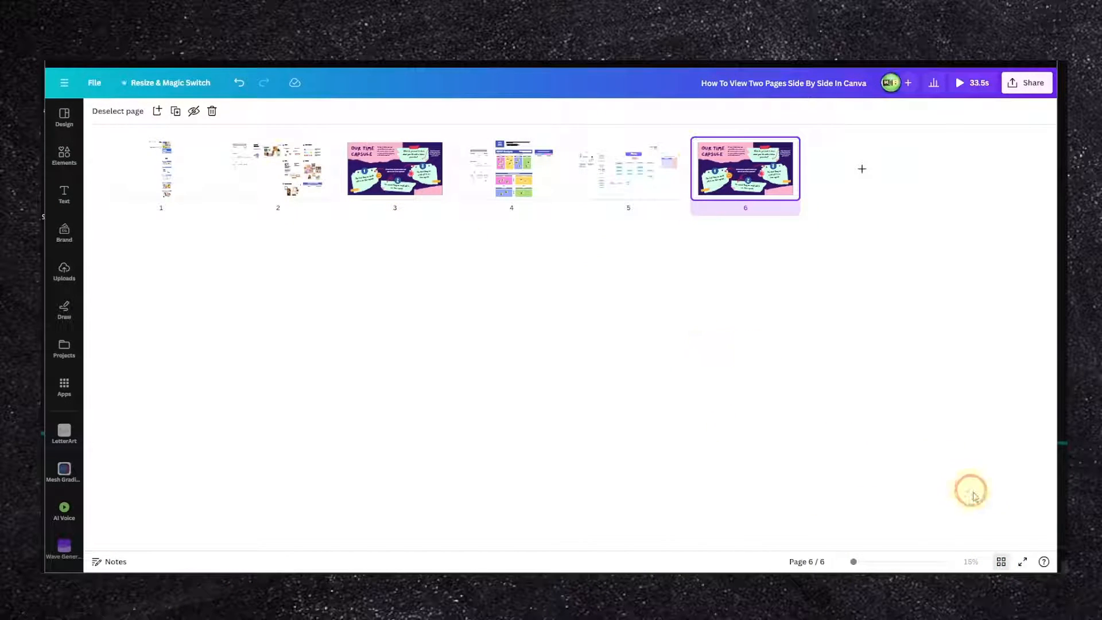
left_click(1024, 561)
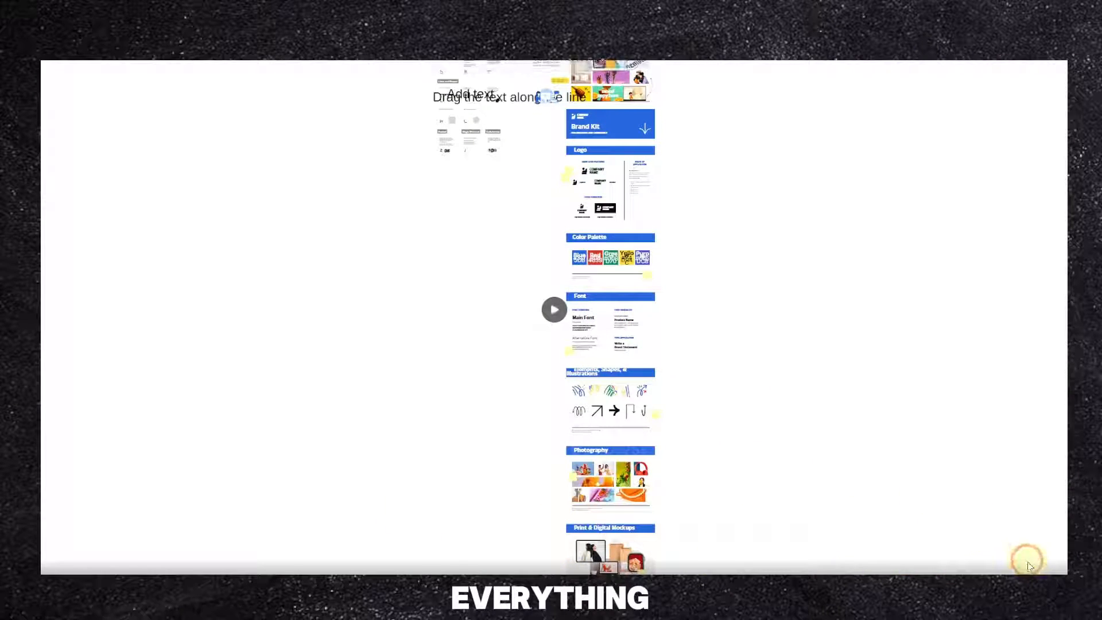
left_click(554, 310)
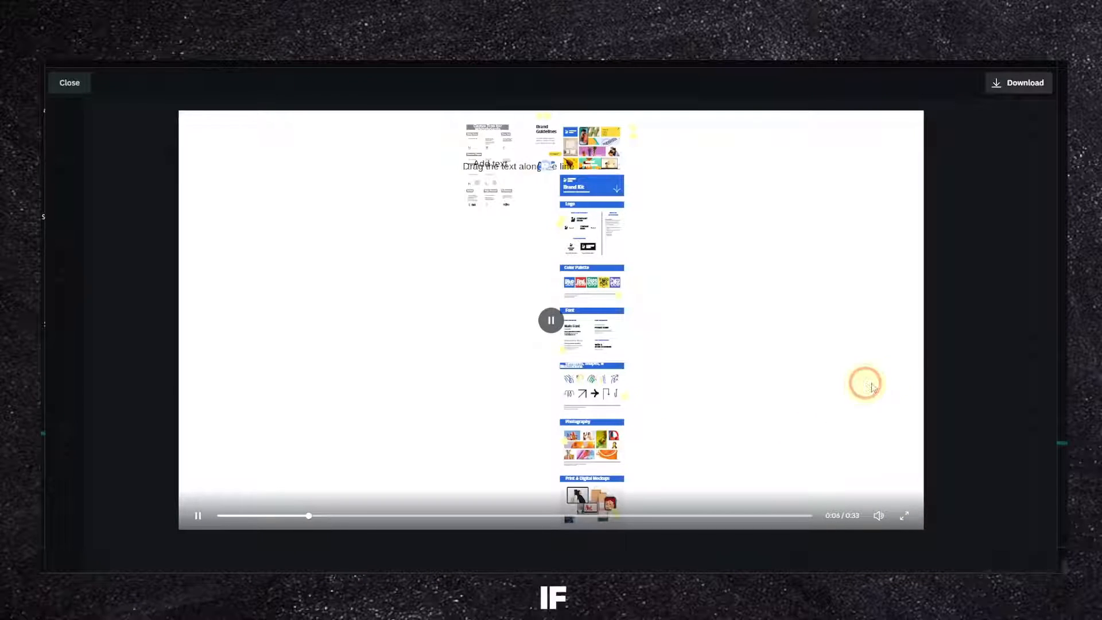
left_click(68, 82)
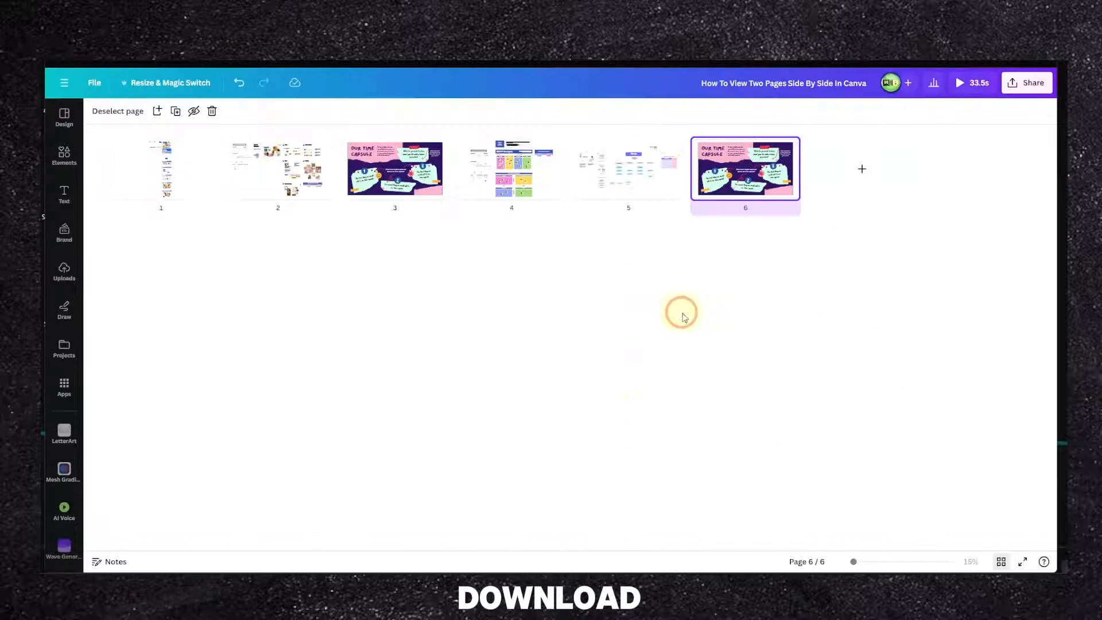
mouse_move(804, 358)
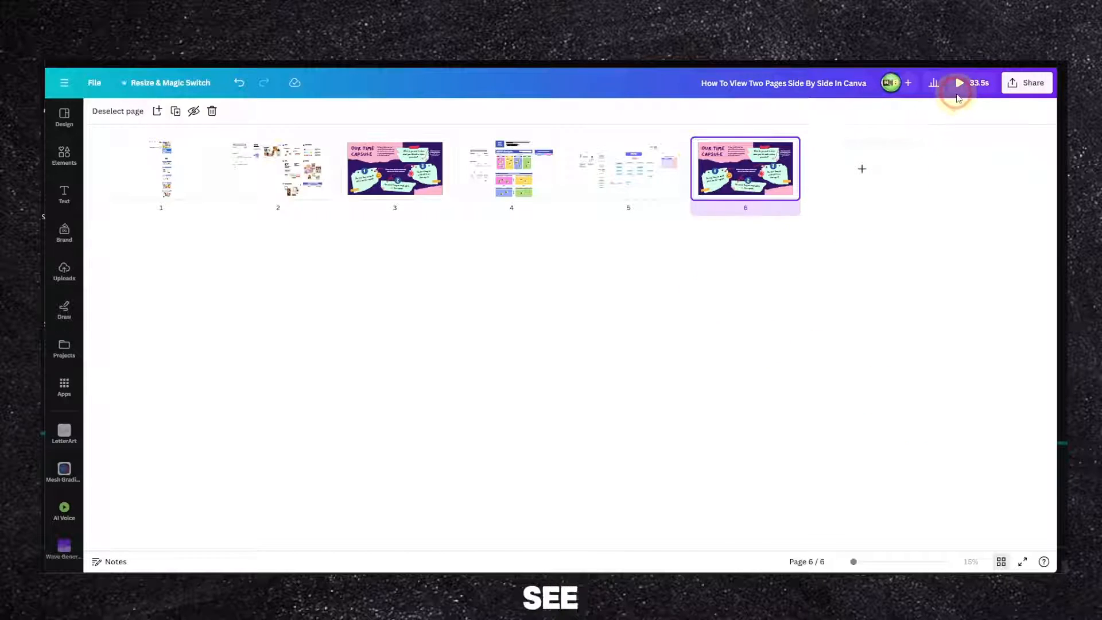
Step: Open and close the Share download settings, then return to the grid view
left_click(1032, 83)
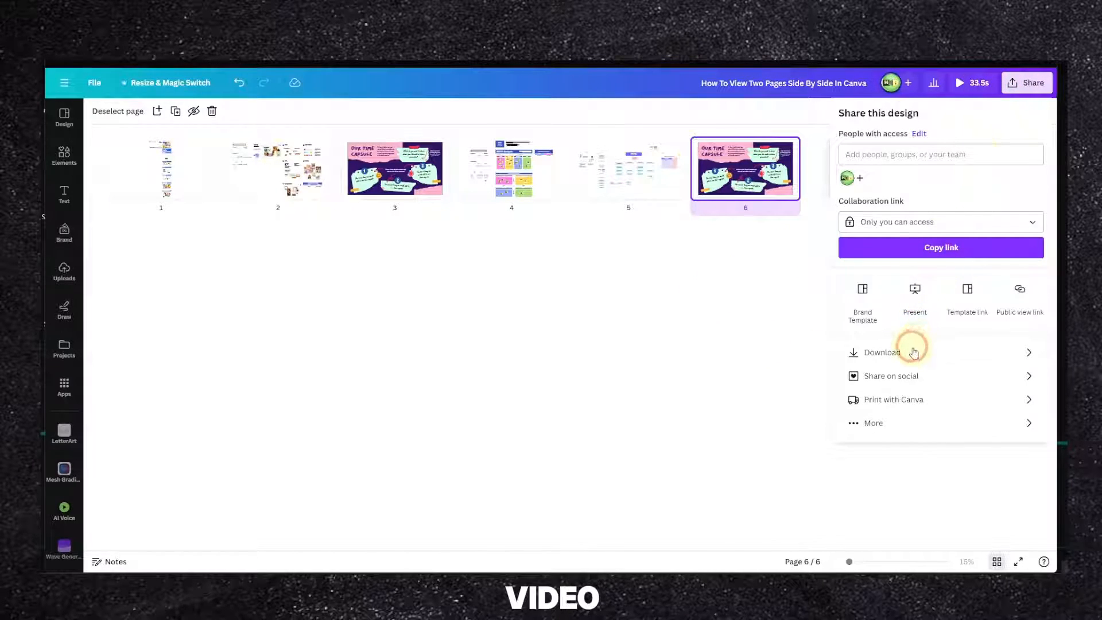
left_click(882, 352)
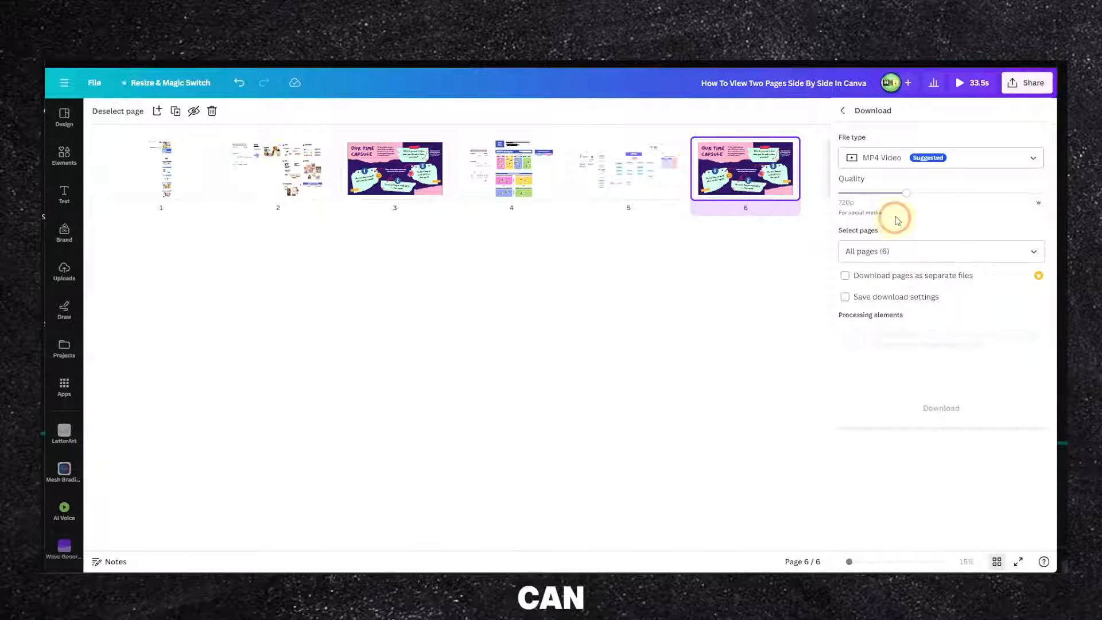
left_click(940, 157)
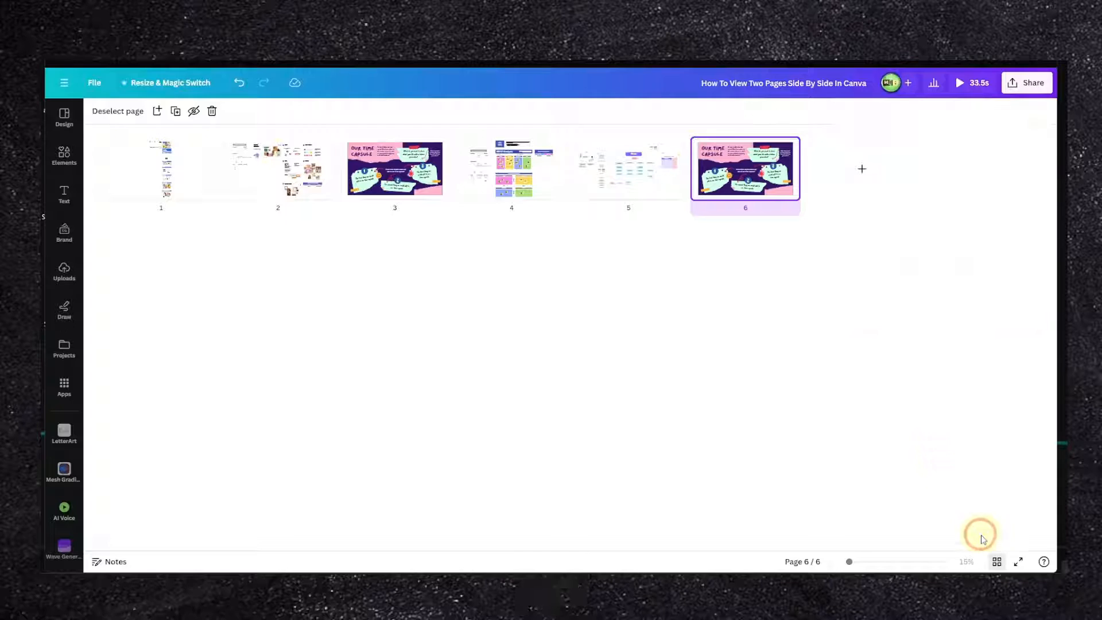
left_click(996, 560)
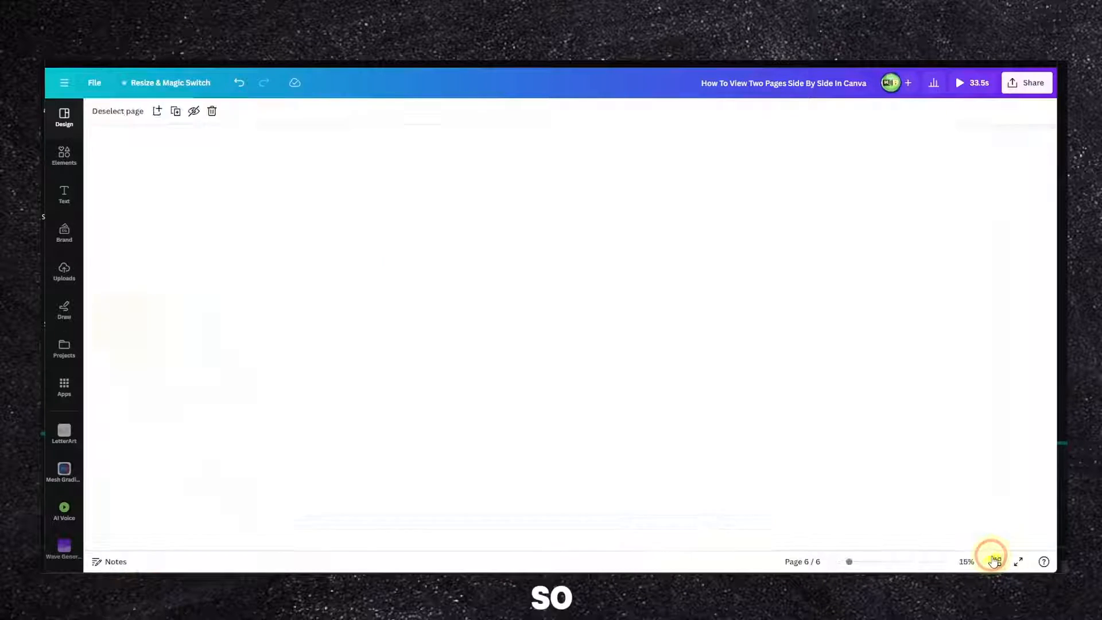
left_click(993, 561)
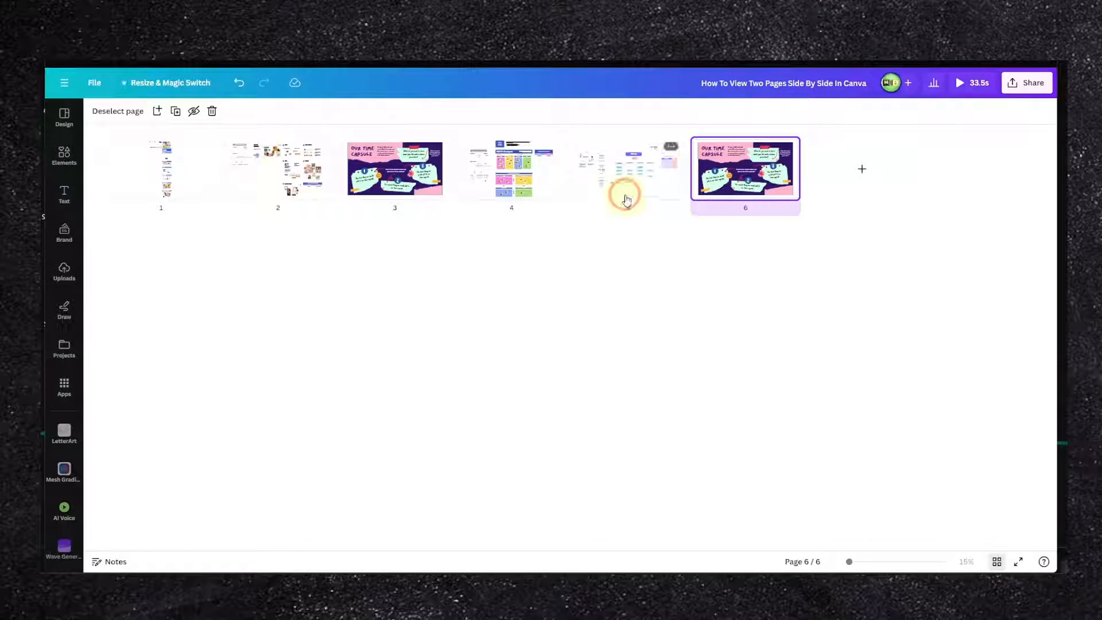
mouse_move(635, 214)
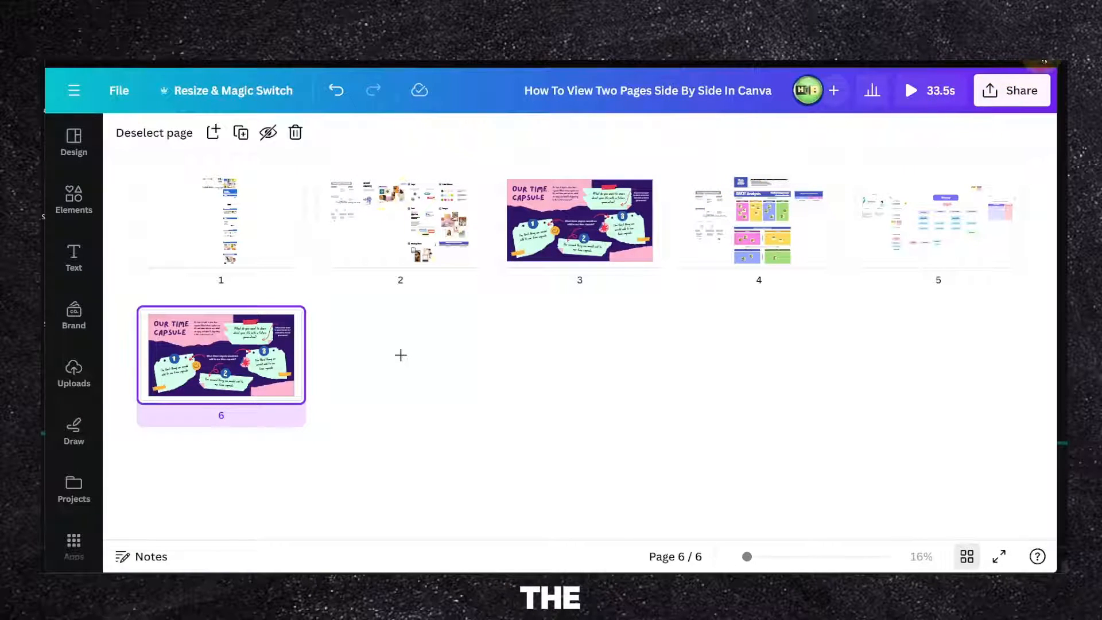
Step: Reduce Chrome's page zoom from its menu and resize the browser window
left_click(1047, 66)
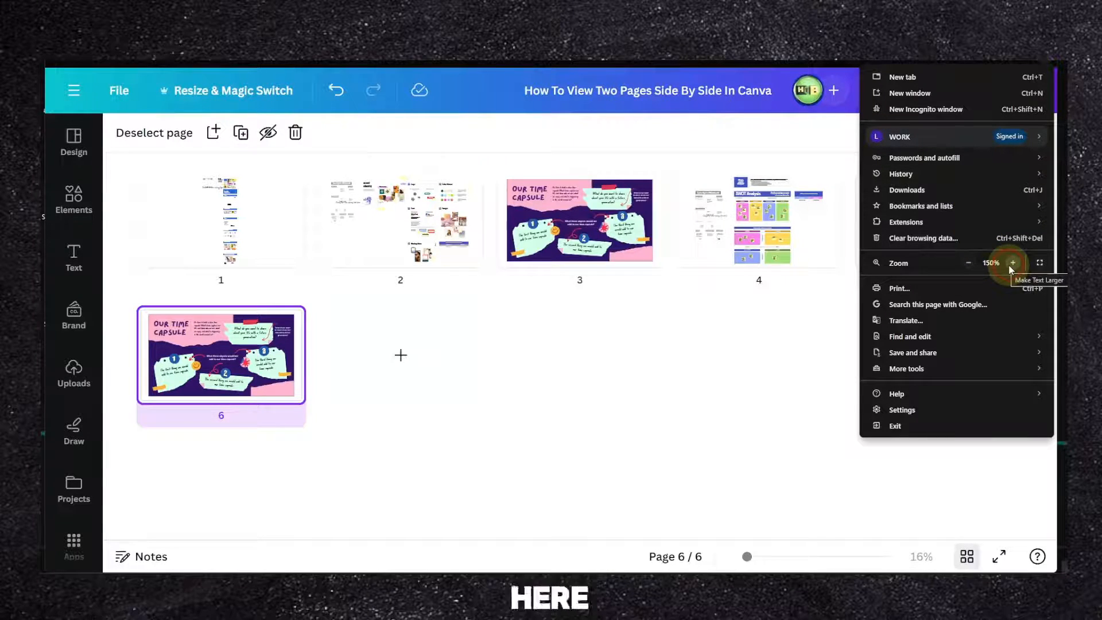
left_click(1012, 263)
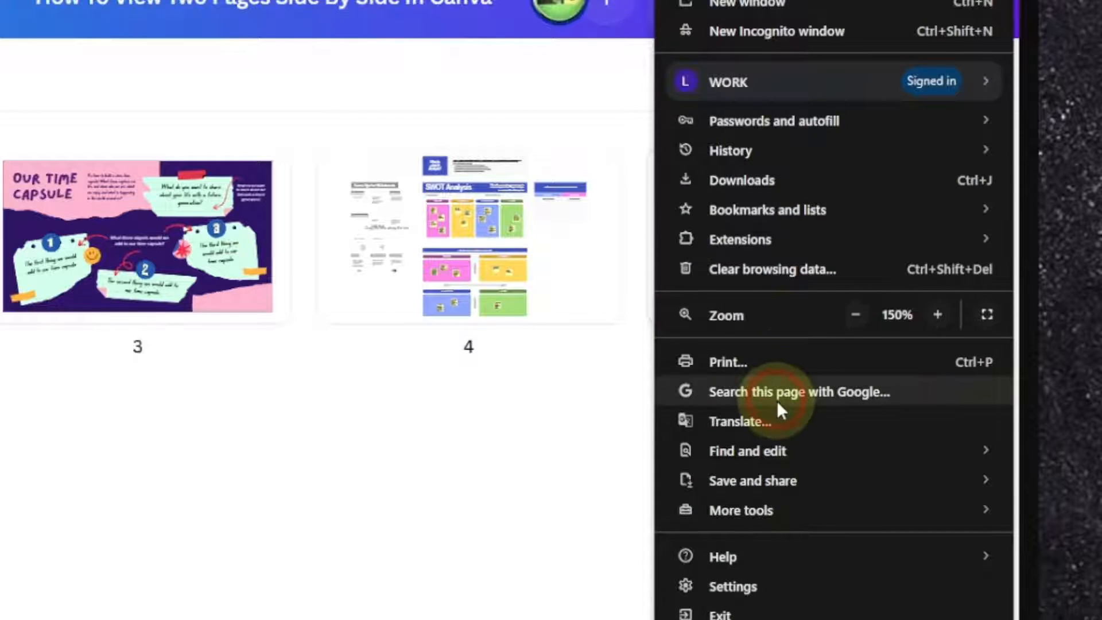
mouse_move(331, 520)
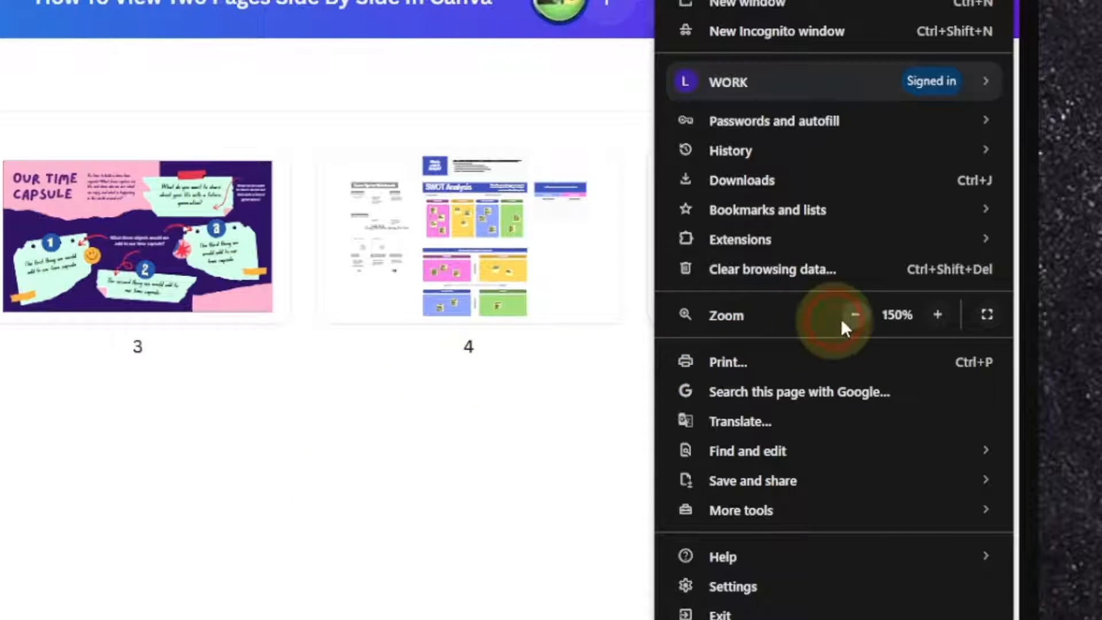
left_click(936, 314)
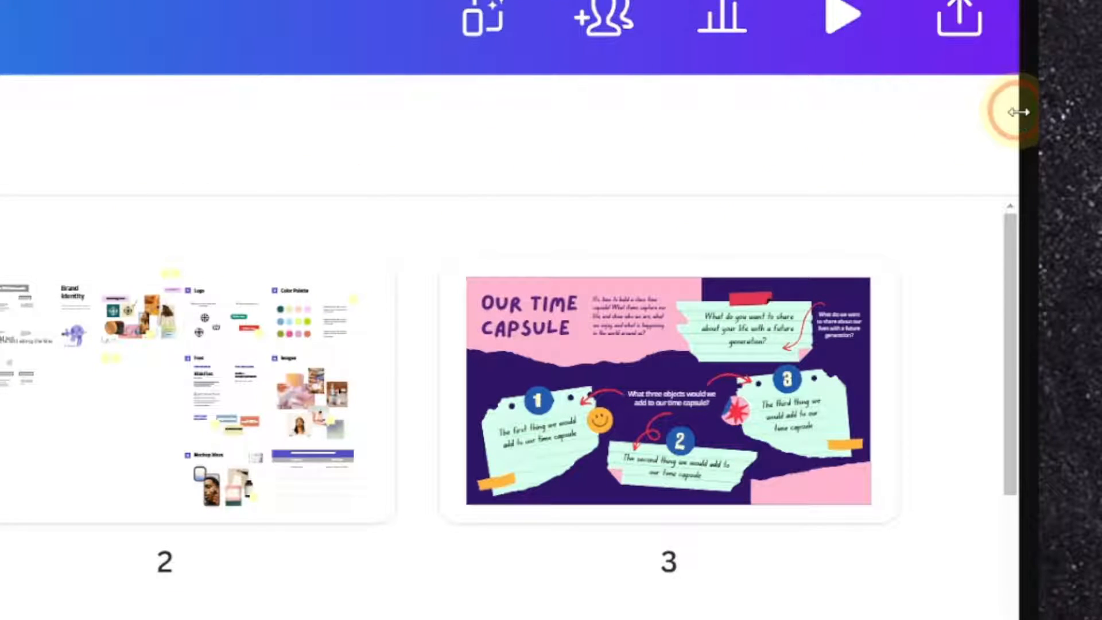
left_click(700, 546)
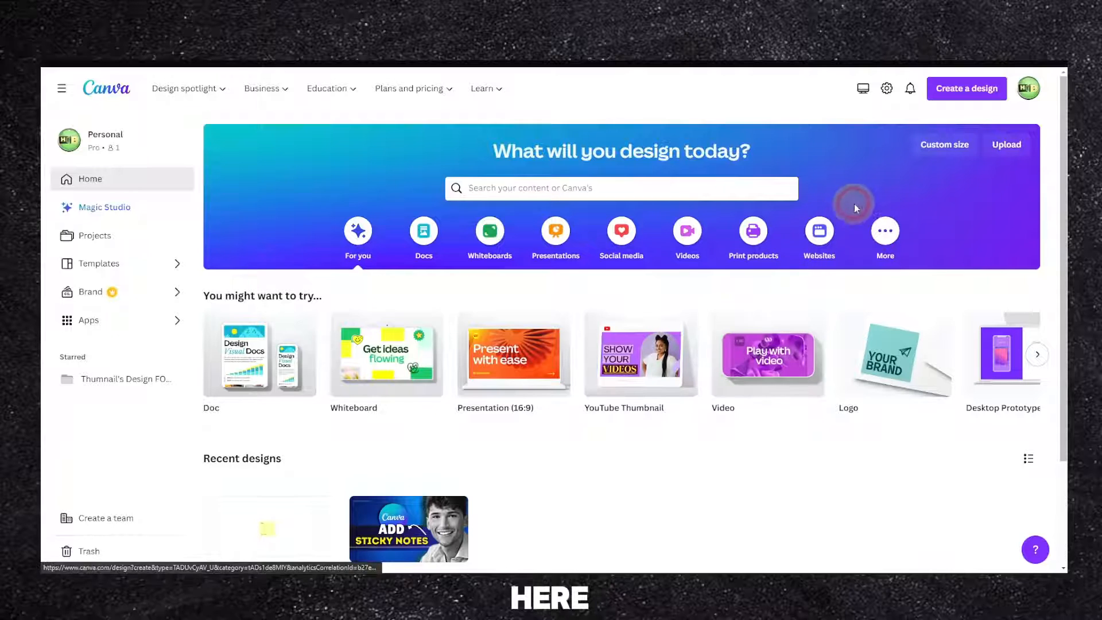
Step: Create a new custom-size blank design of 3440 × 1440 px
left_click(966, 88)
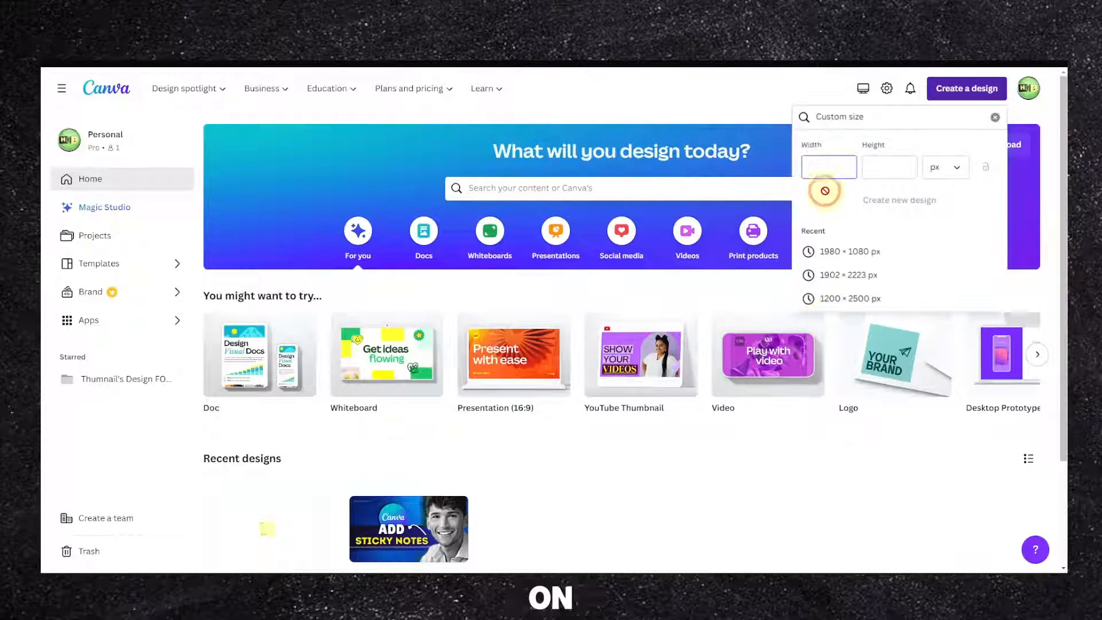
type("3440")
left_click(889, 167)
type("1440")
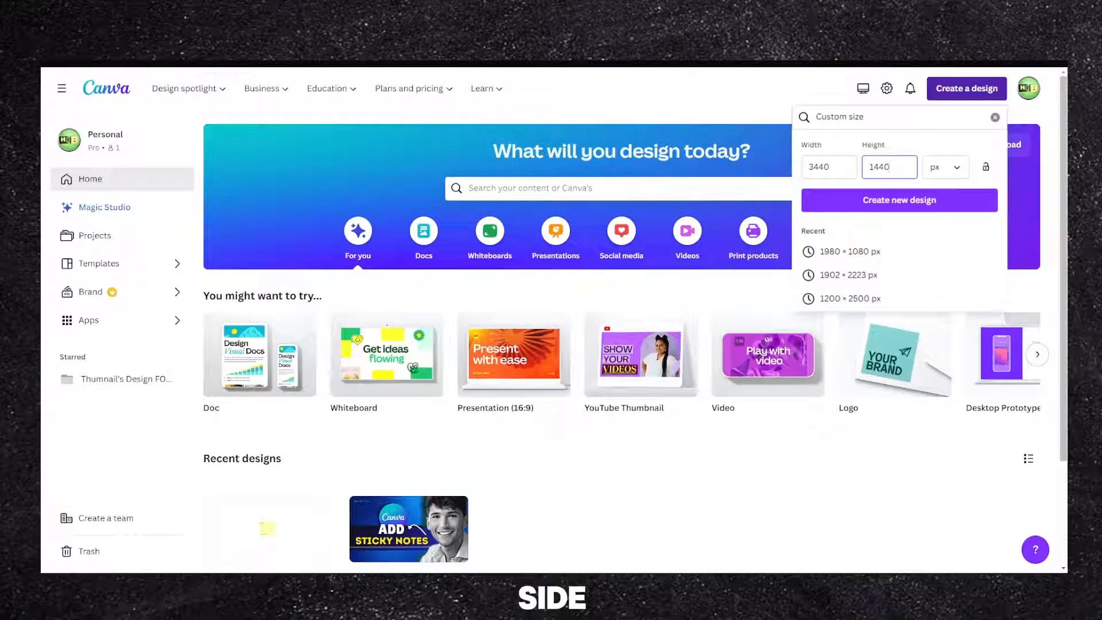
left_click(899, 199)
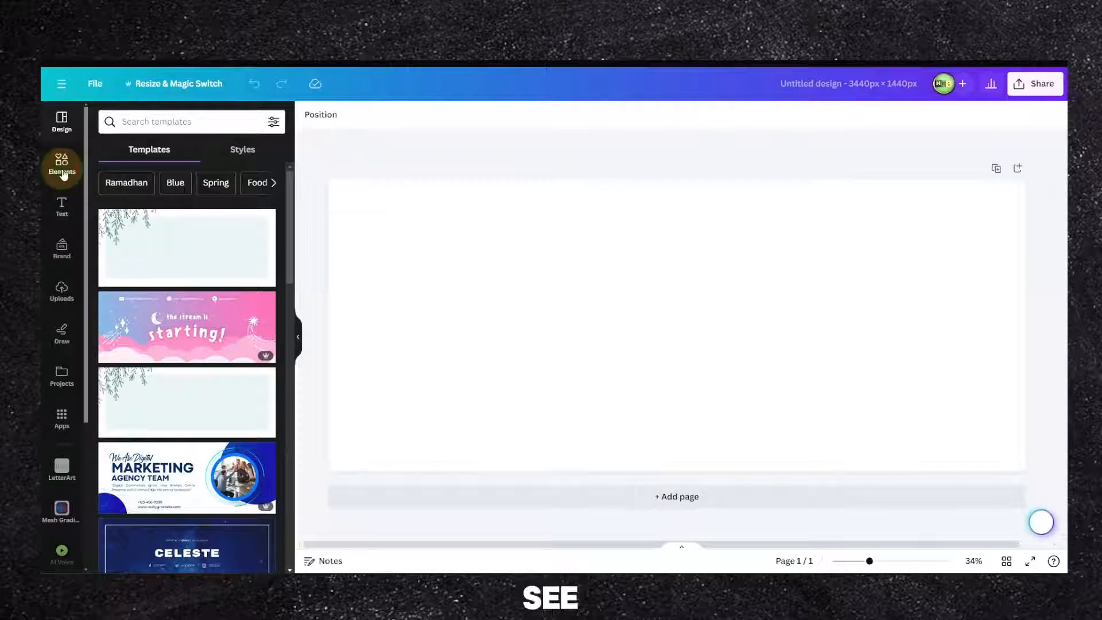
Step: Turn an orange square into two wide rectangles, and add page 2 with a rectangle
left_click(62, 163)
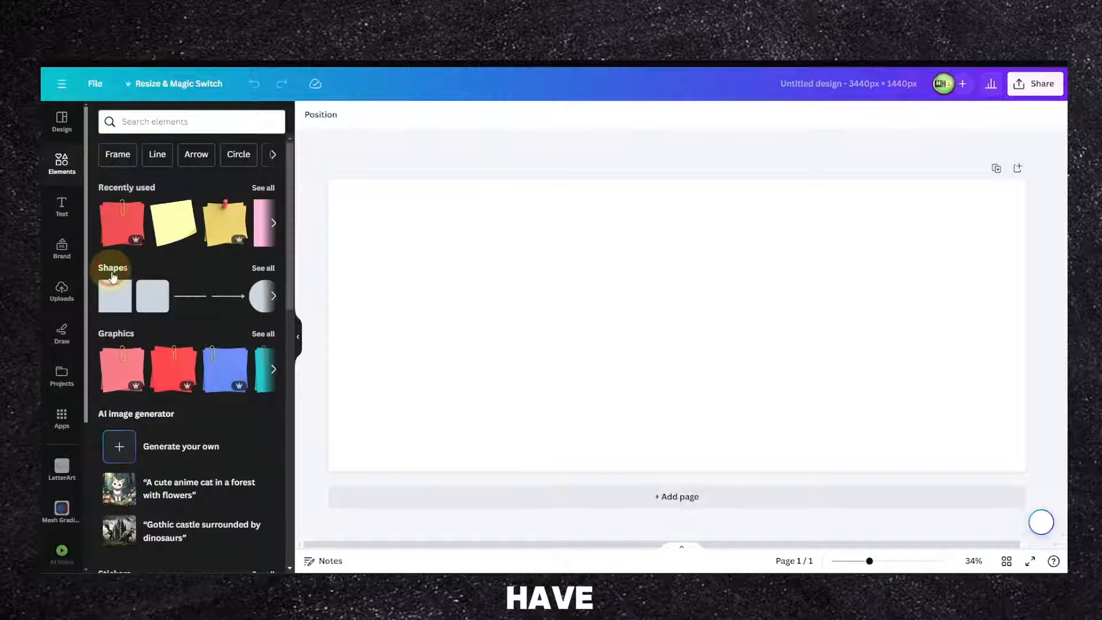
left_click(114, 295)
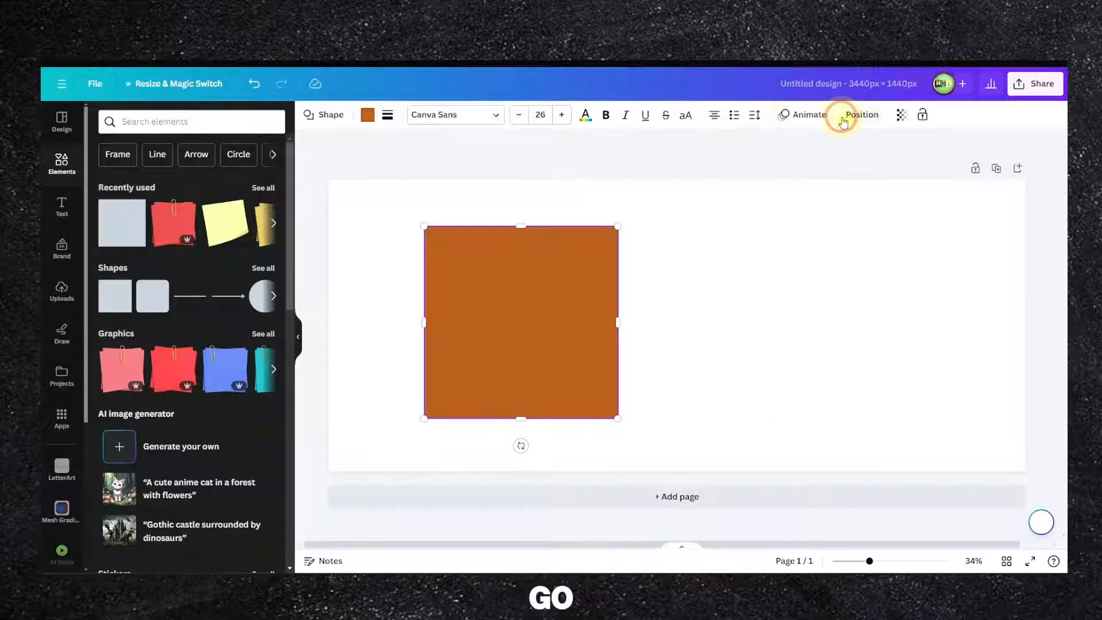
left_click(861, 115)
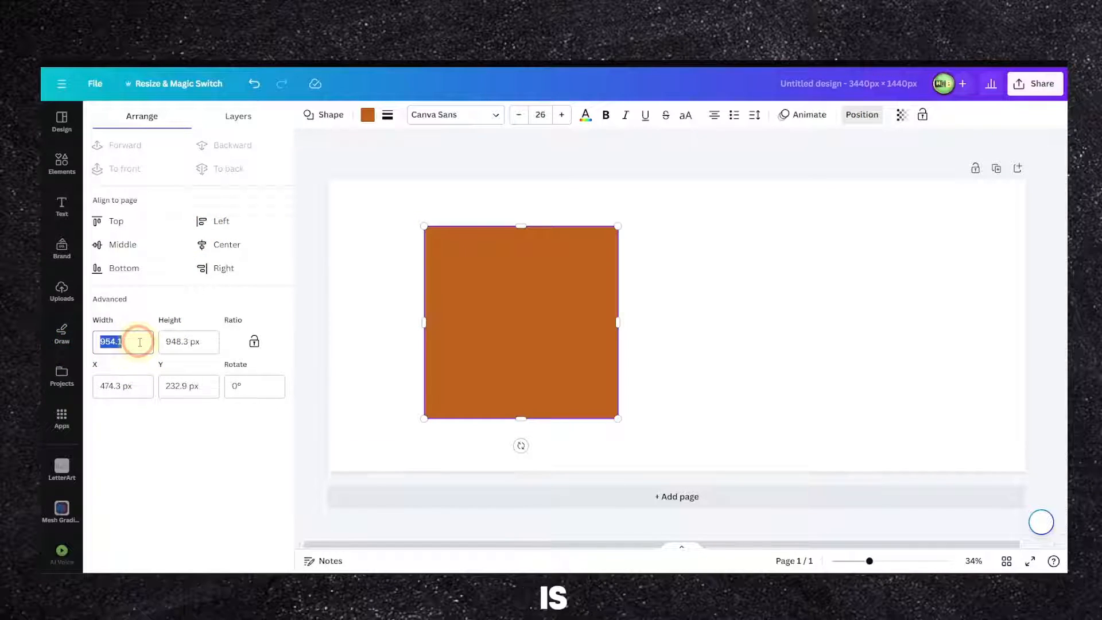
type("192")
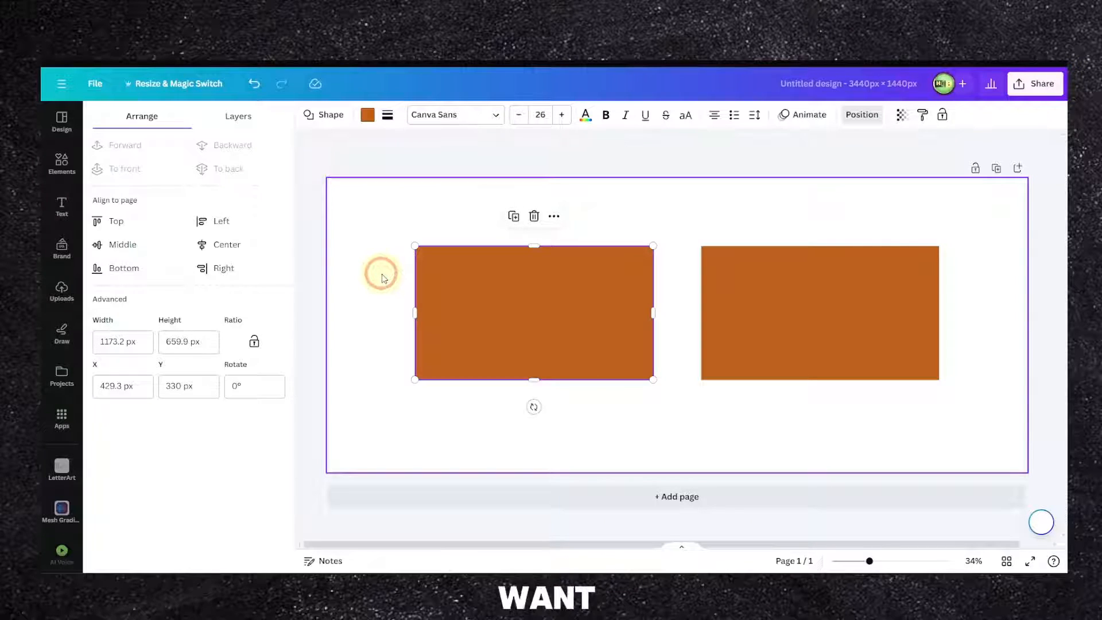
left_click(770, 315)
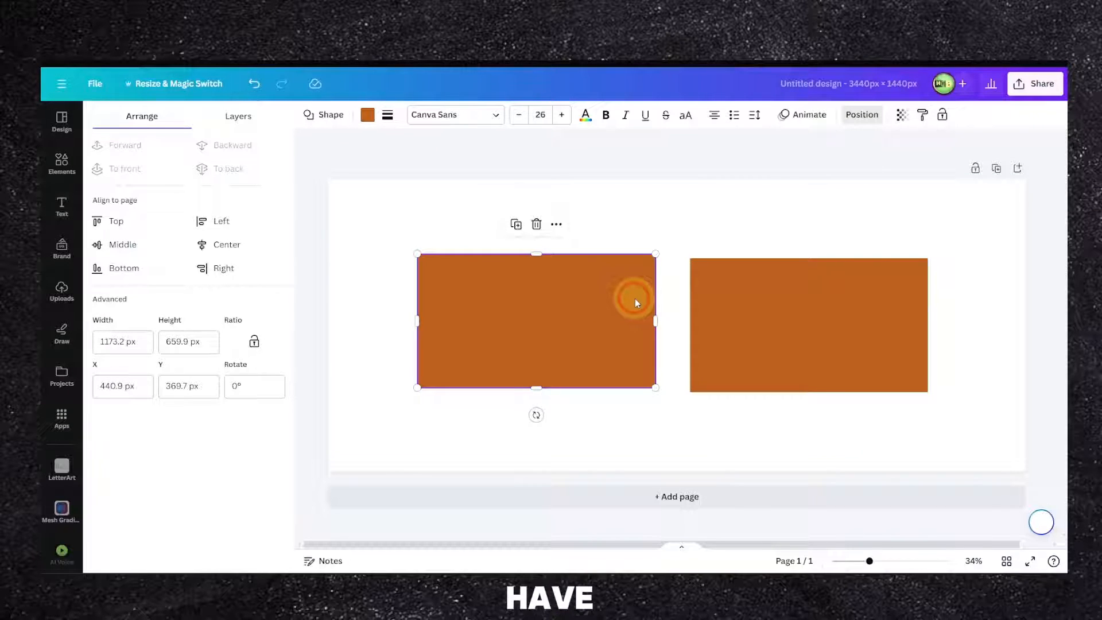
mouse_move(601, 272)
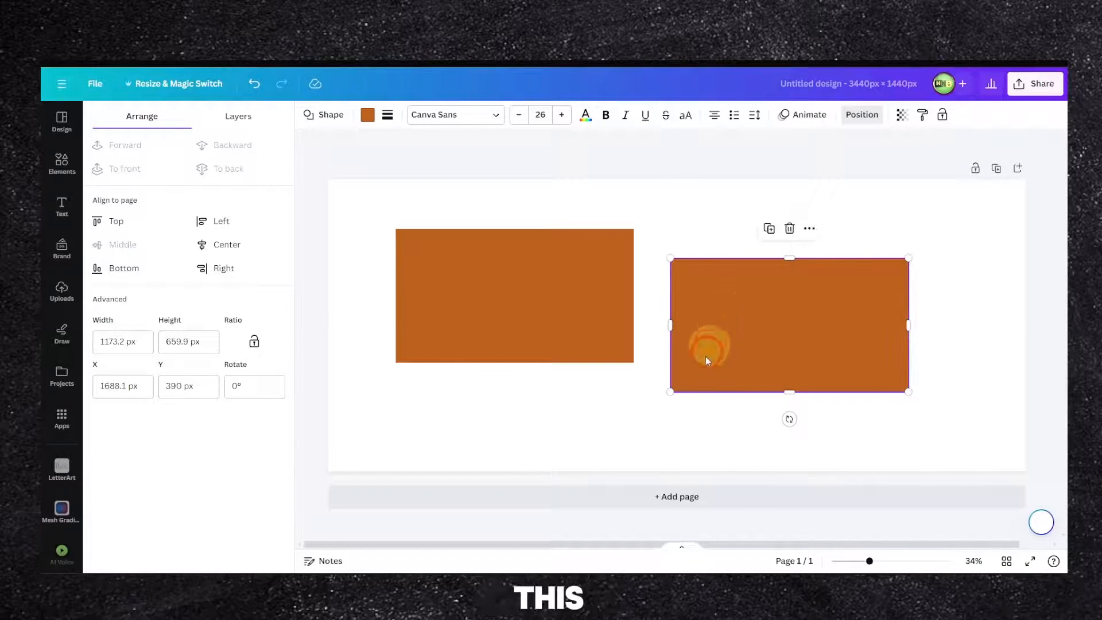
left_click(675, 496)
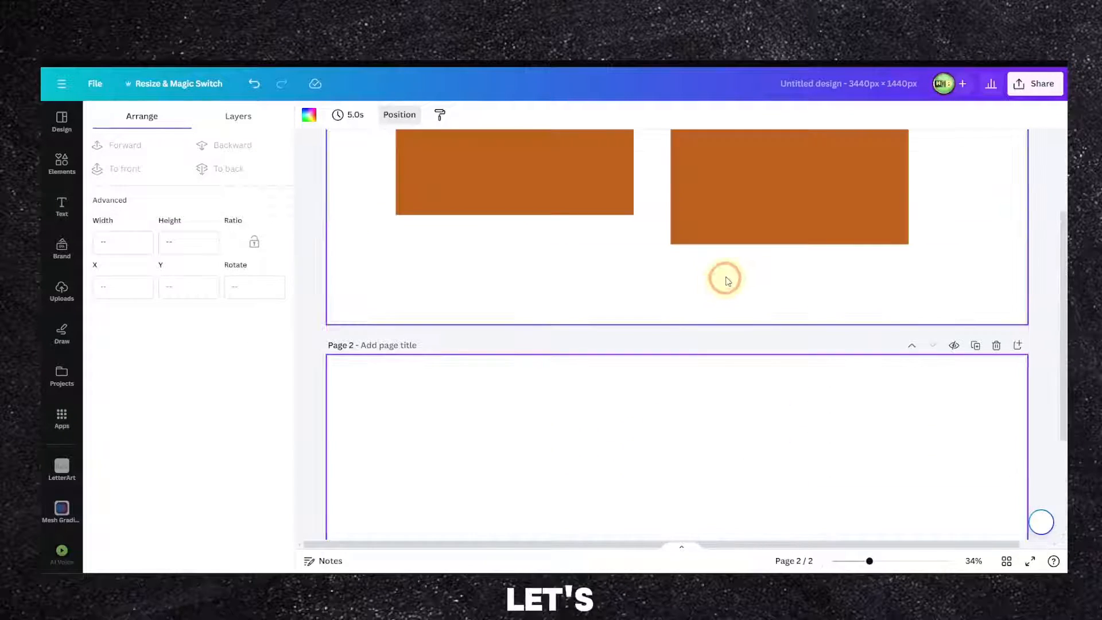
left_click(671, 278)
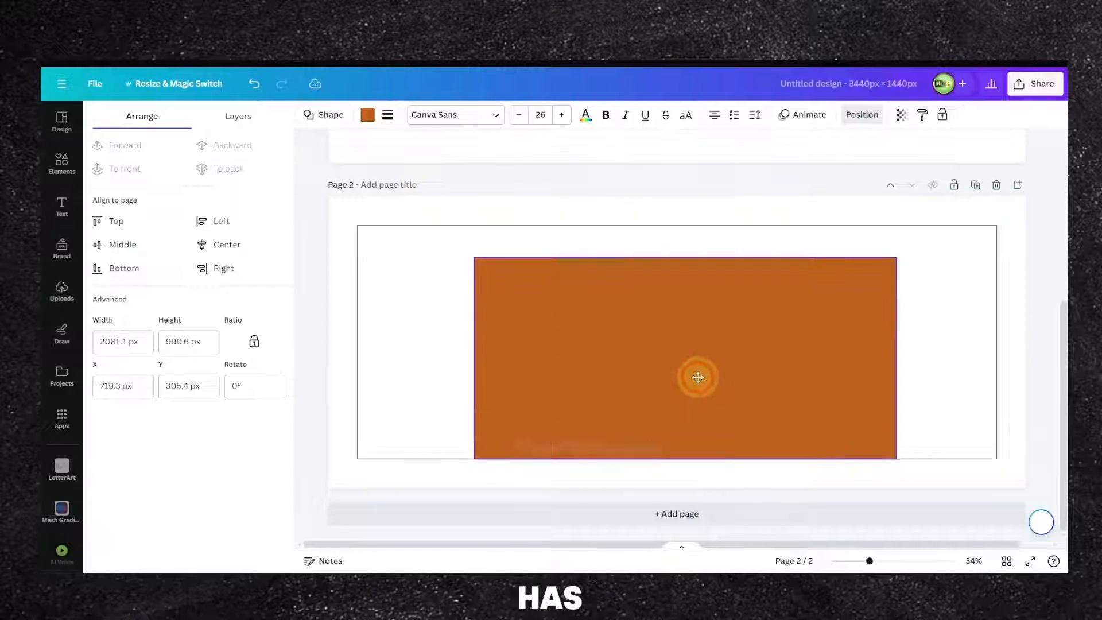
scroll("up", 3)
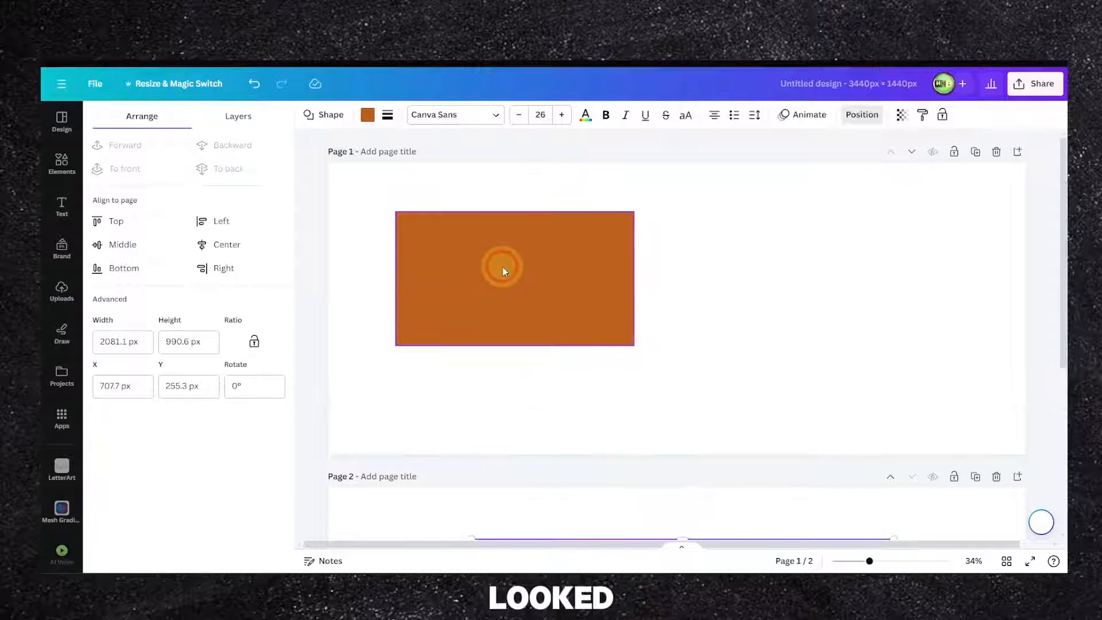
left_click(178, 84)
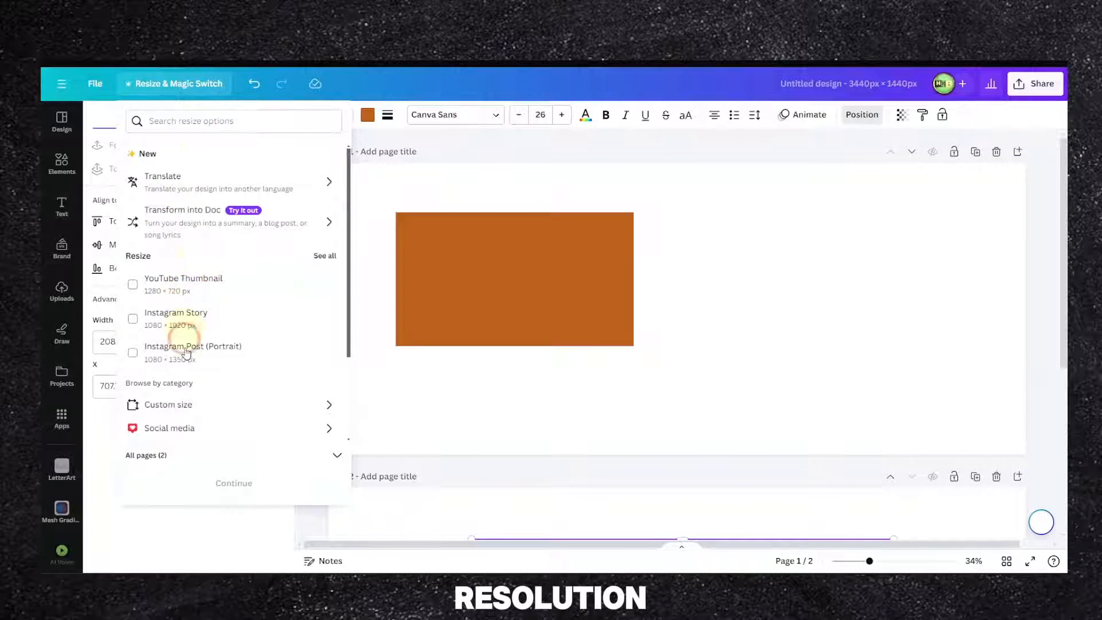
left_click(169, 404)
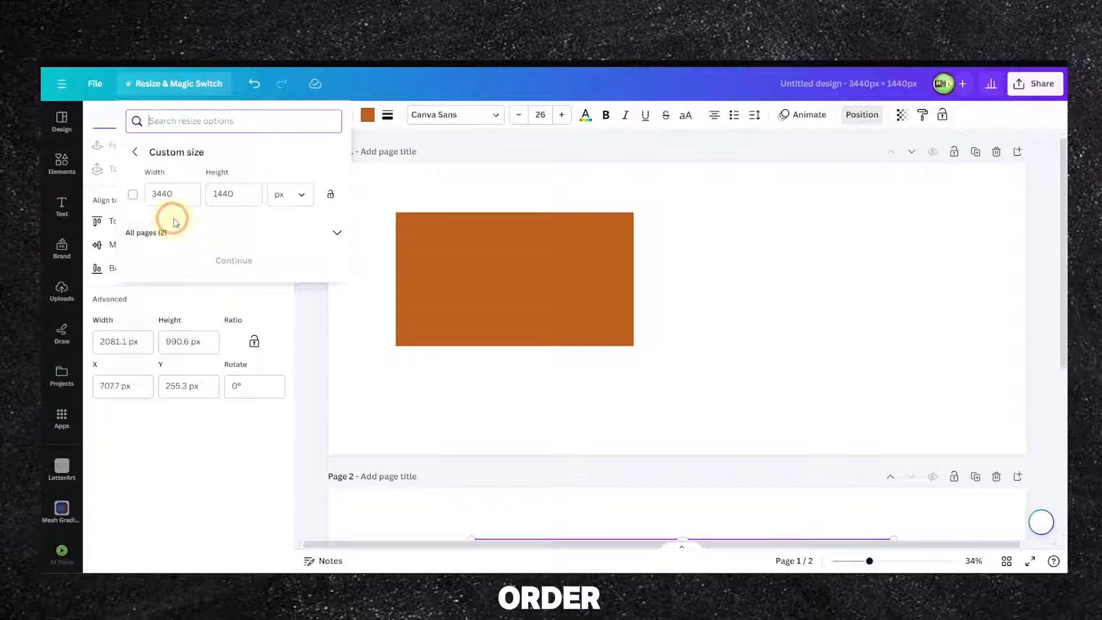
left_click(171, 193)
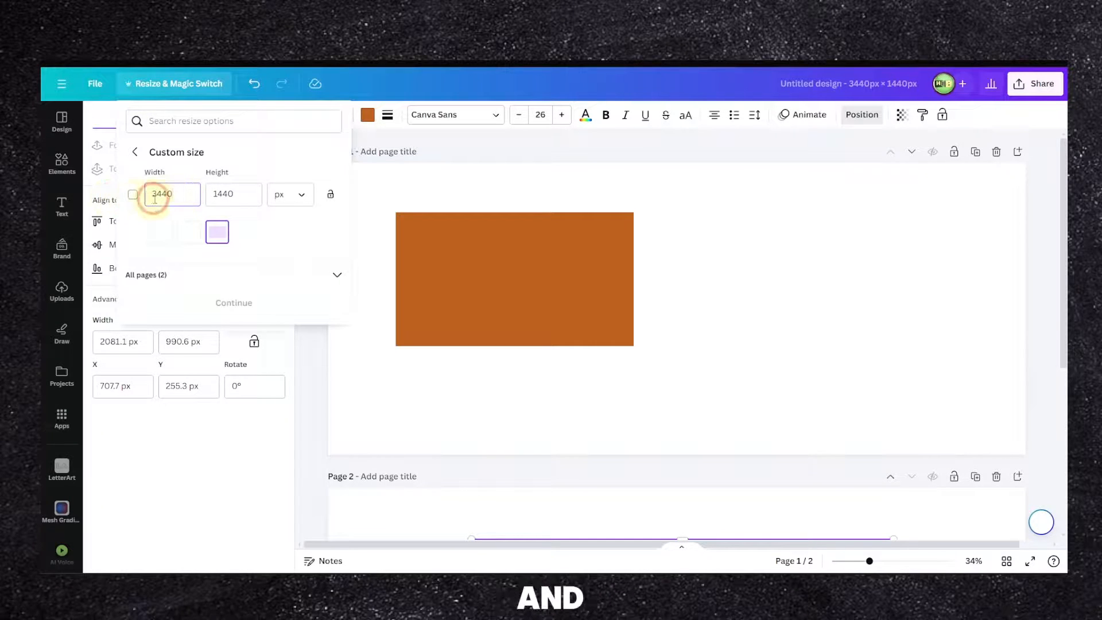
triple_click(162, 194)
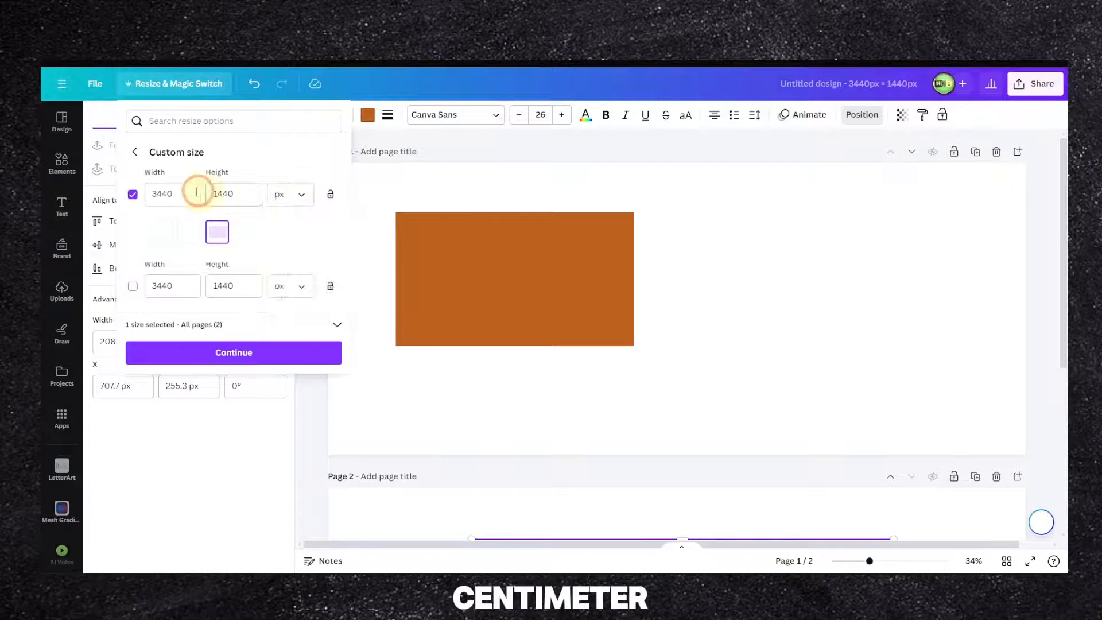
type("2")
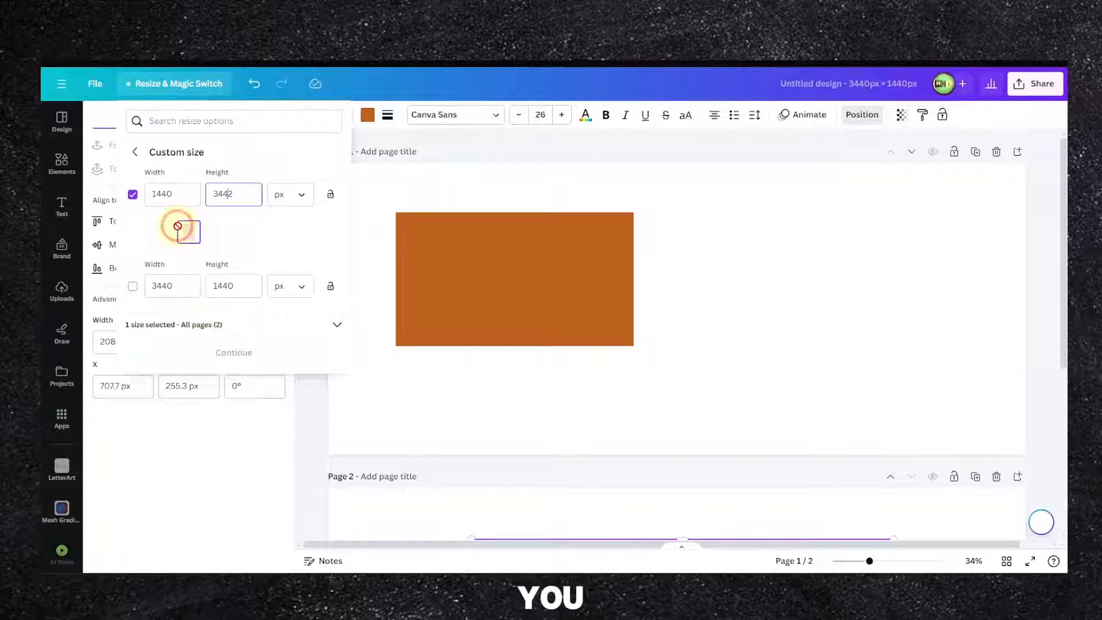
left_click(233, 352)
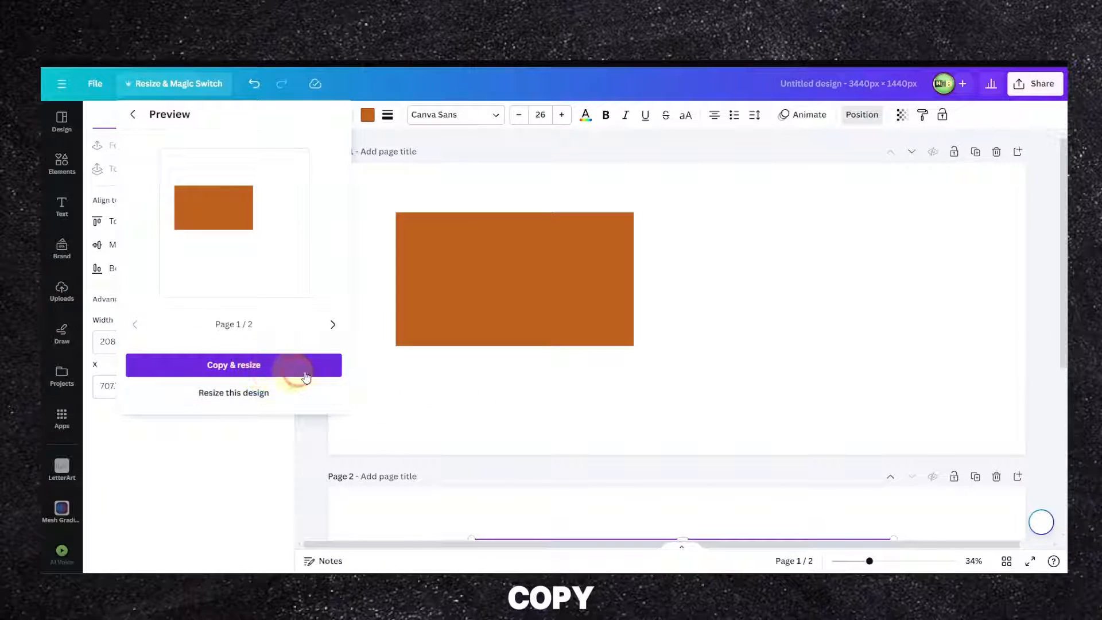
left_click(234, 365)
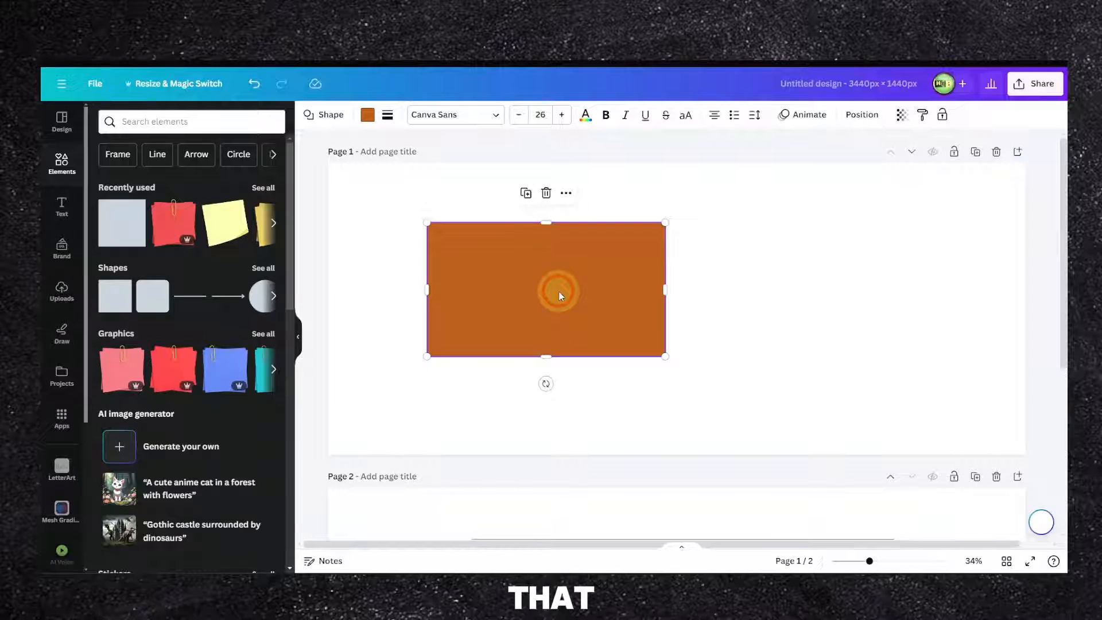
mouse_move(562, 306)
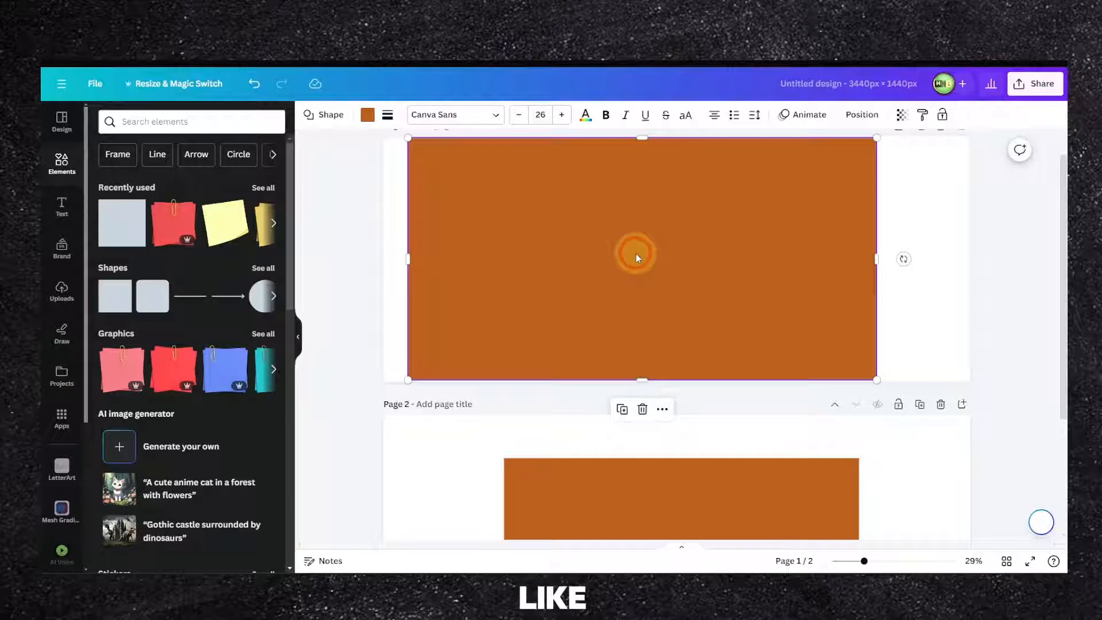
mouse_move(633, 254)
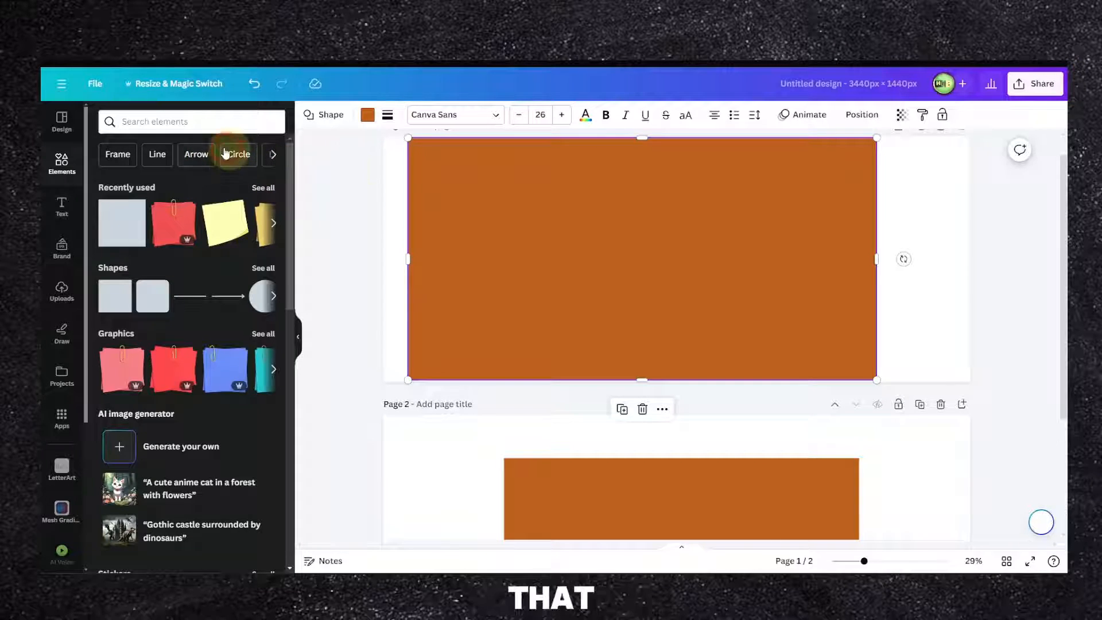
Step: Scroll between pages and select the right rectangle to set it beside the left one
scroll("down", 3)
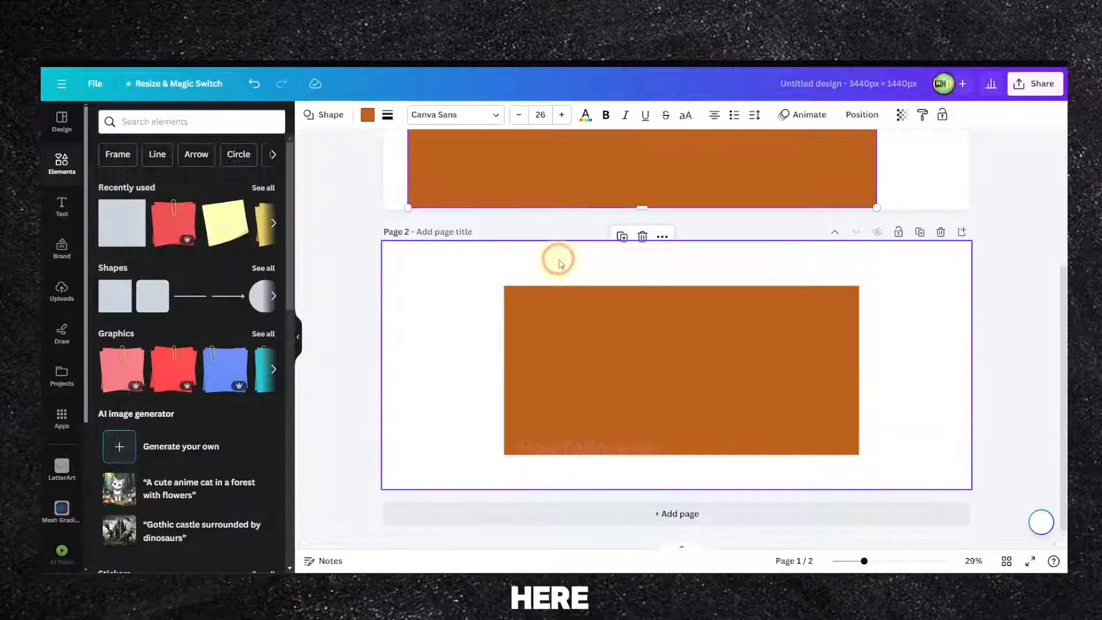
scroll("down", 3)
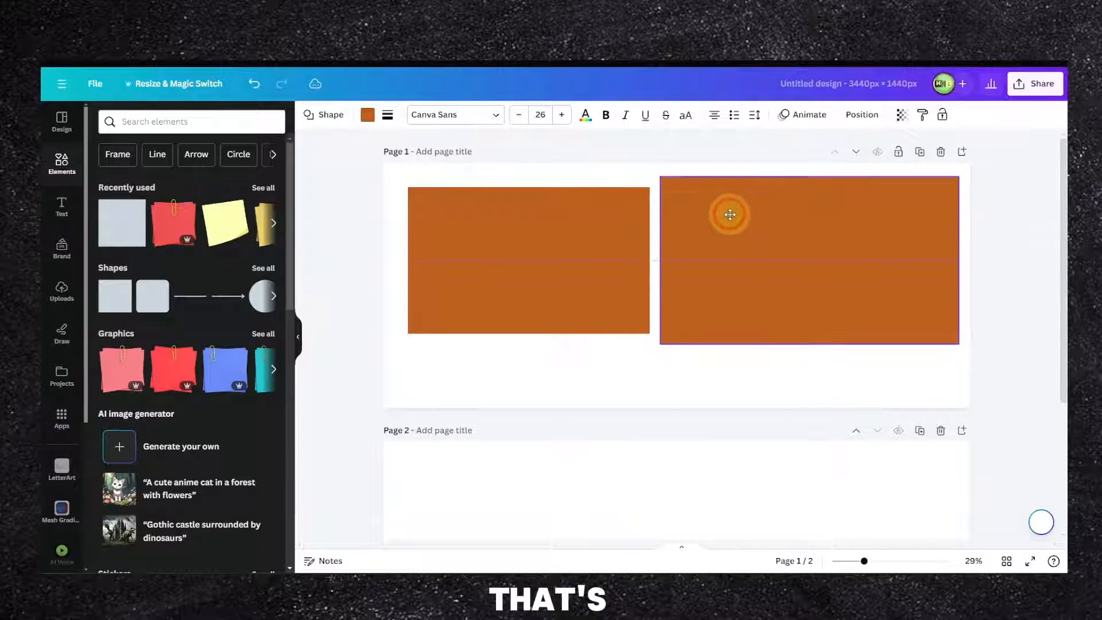
left_click(511, 234)
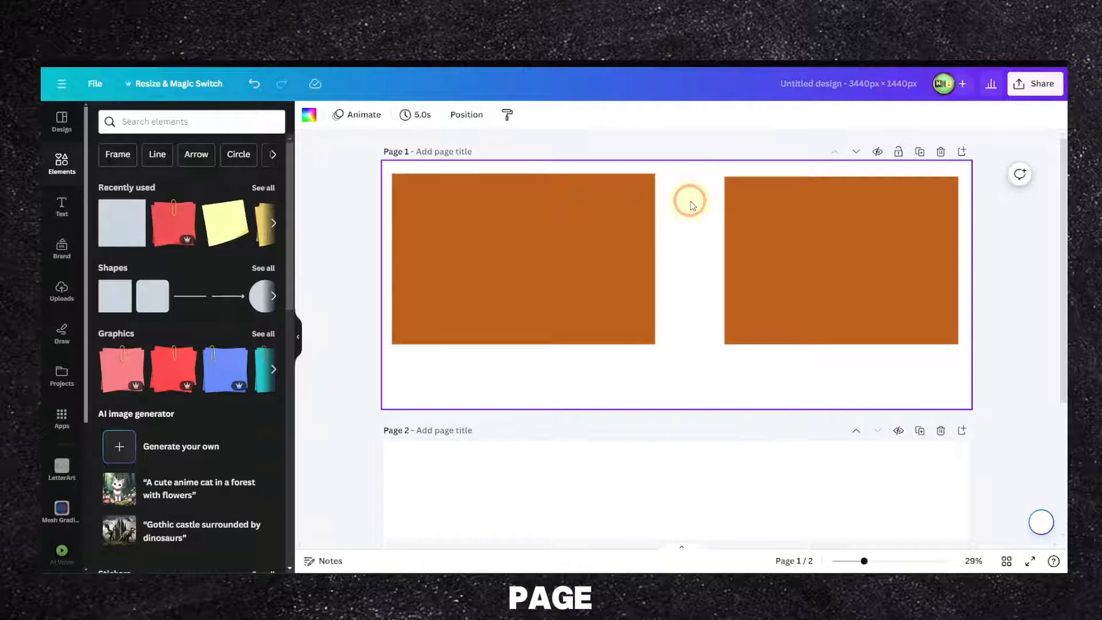
mouse_move(676, 216)
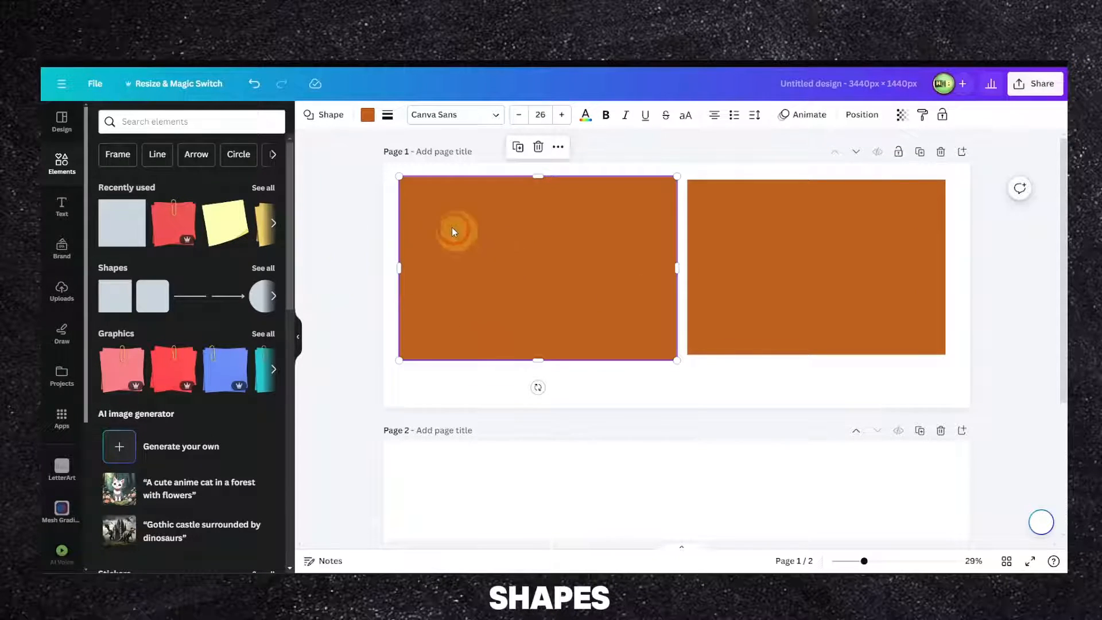
Step: Lower the left frame's transparency, lock it, and deselect it
left_click(368, 115)
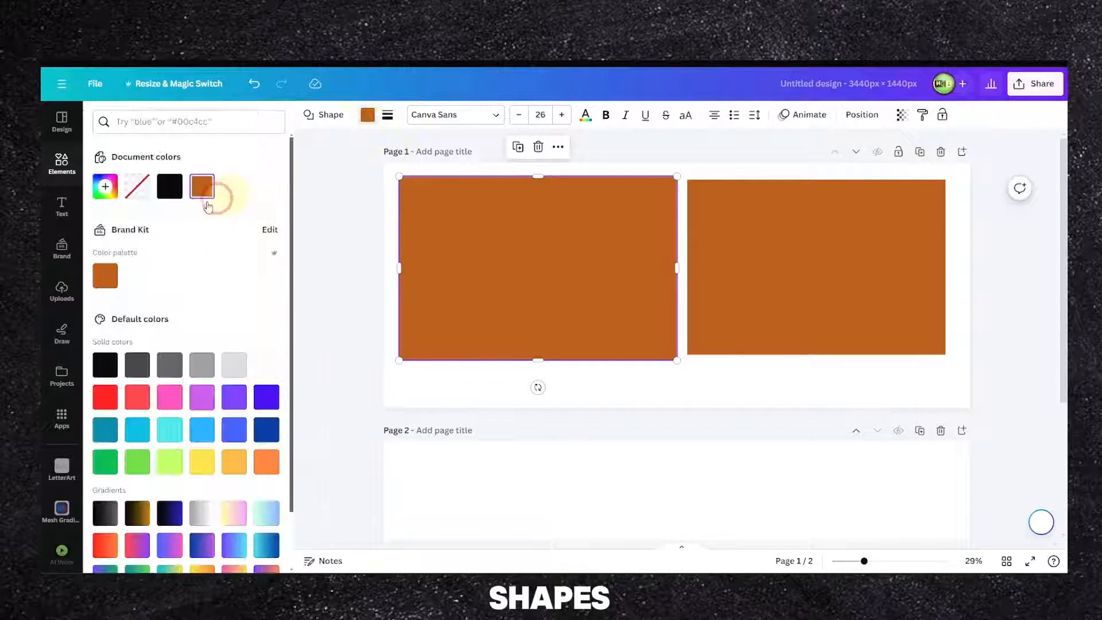
mouse_move(754, 115)
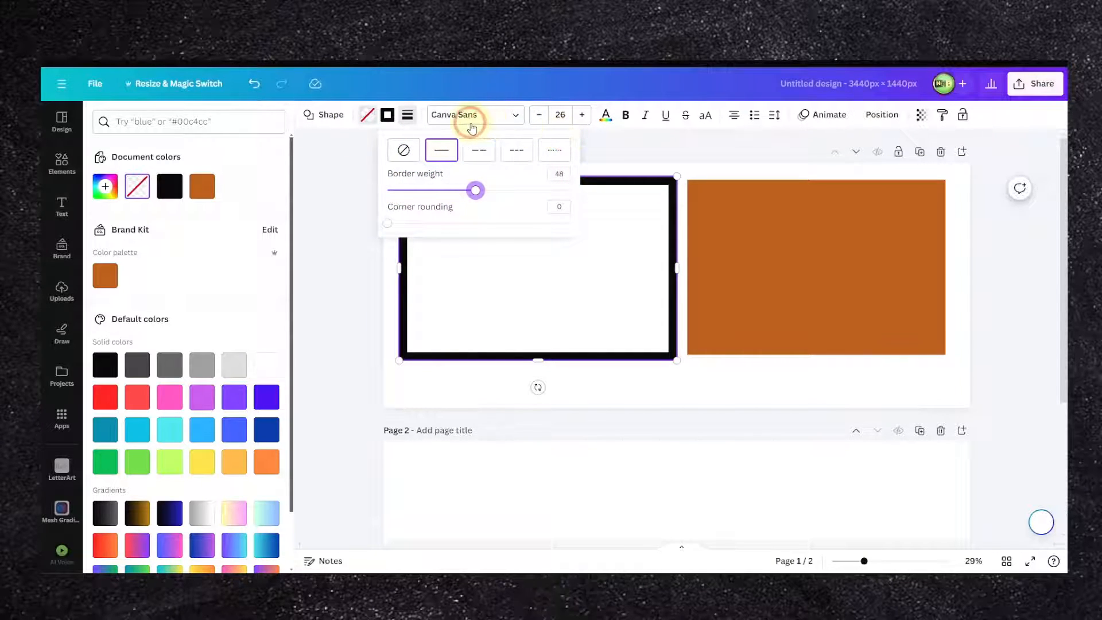
mouse_move(787, 116)
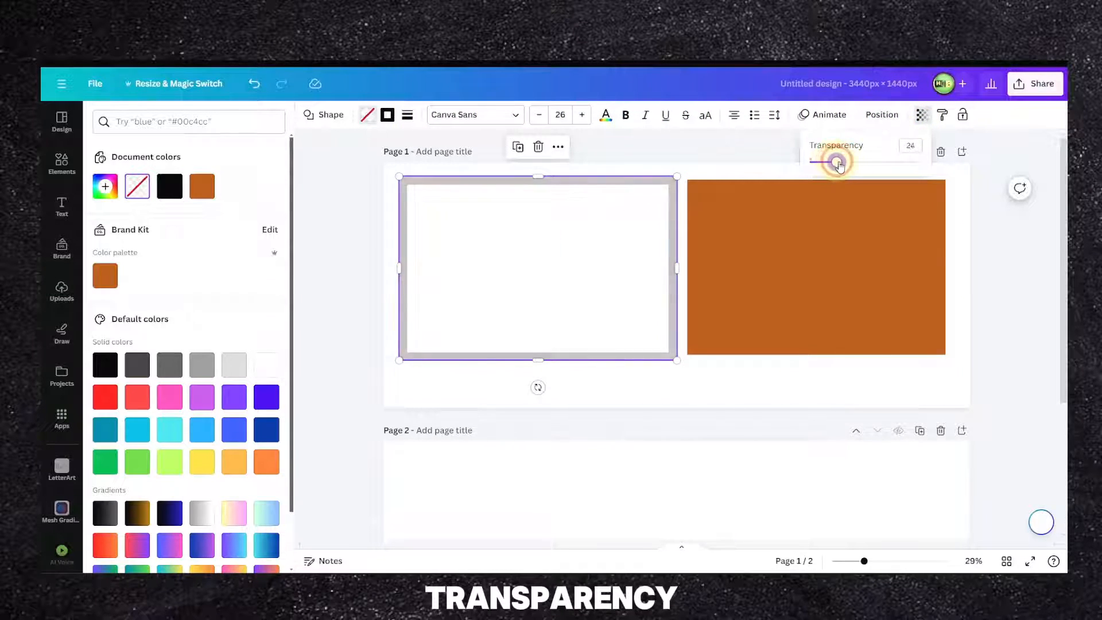
right_click(538, 281)
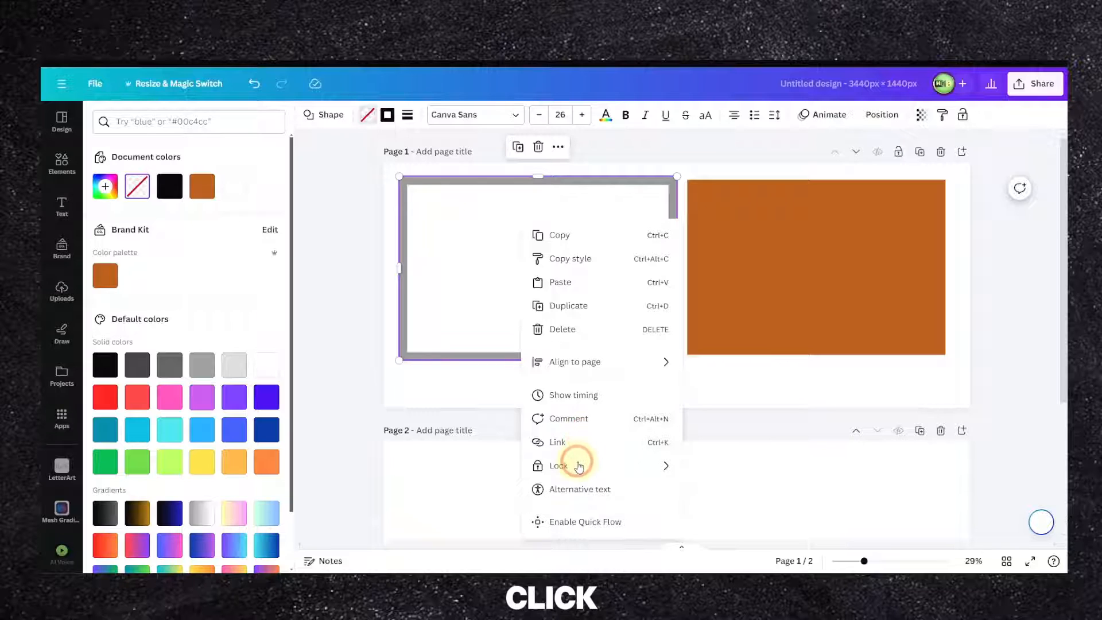
left_click(558, 465)
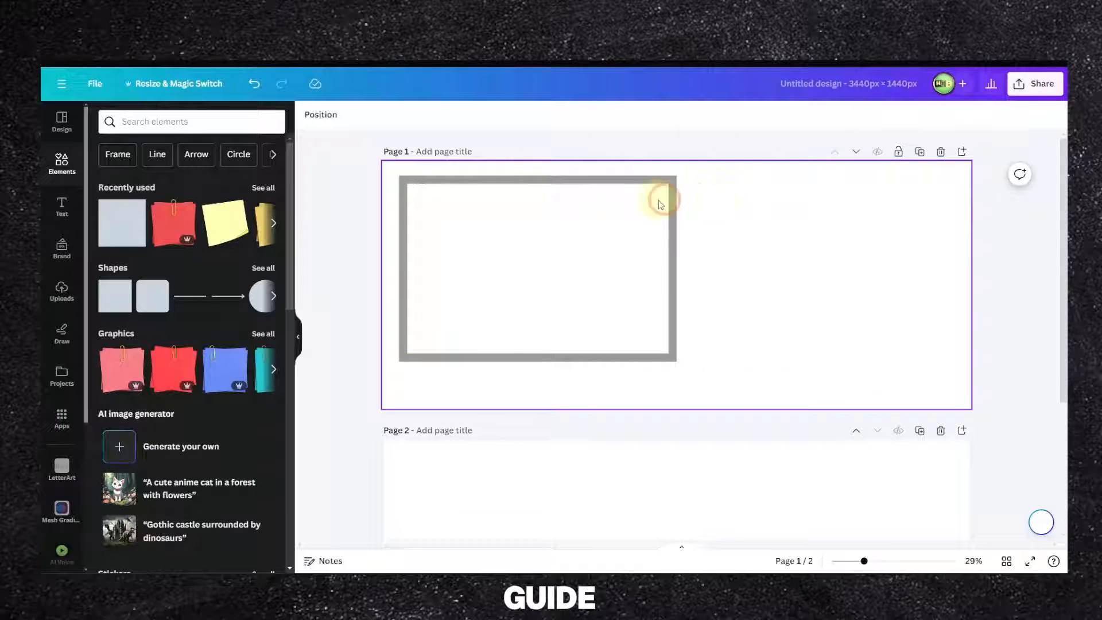
left_click(537, 269)
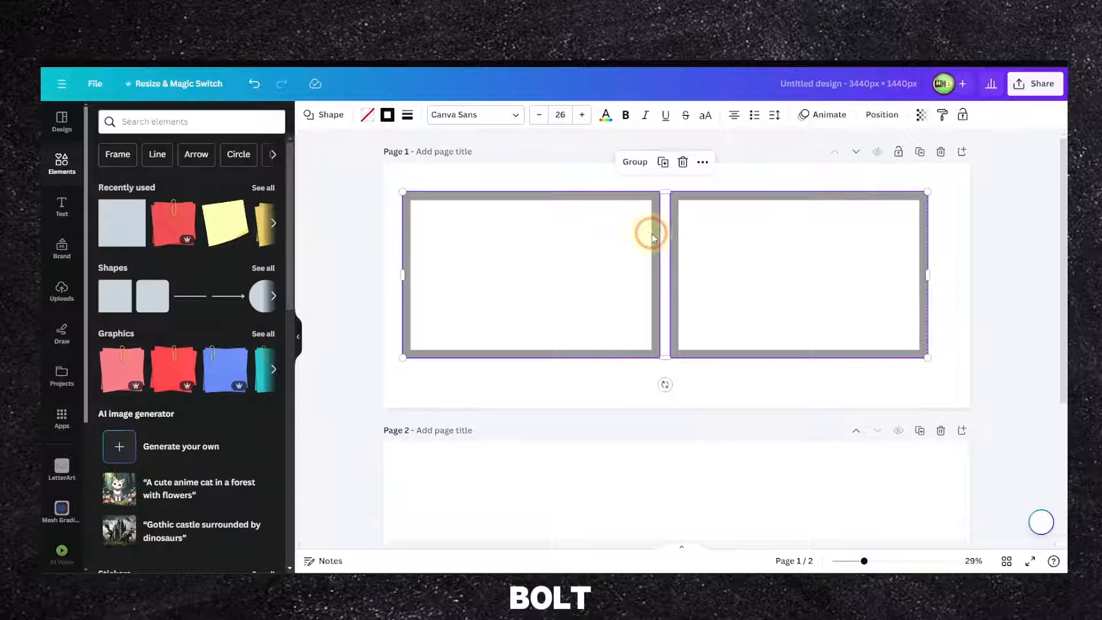
Step: Group and lock the two bordered frames, then add a small orange square
left_click(633, 162)
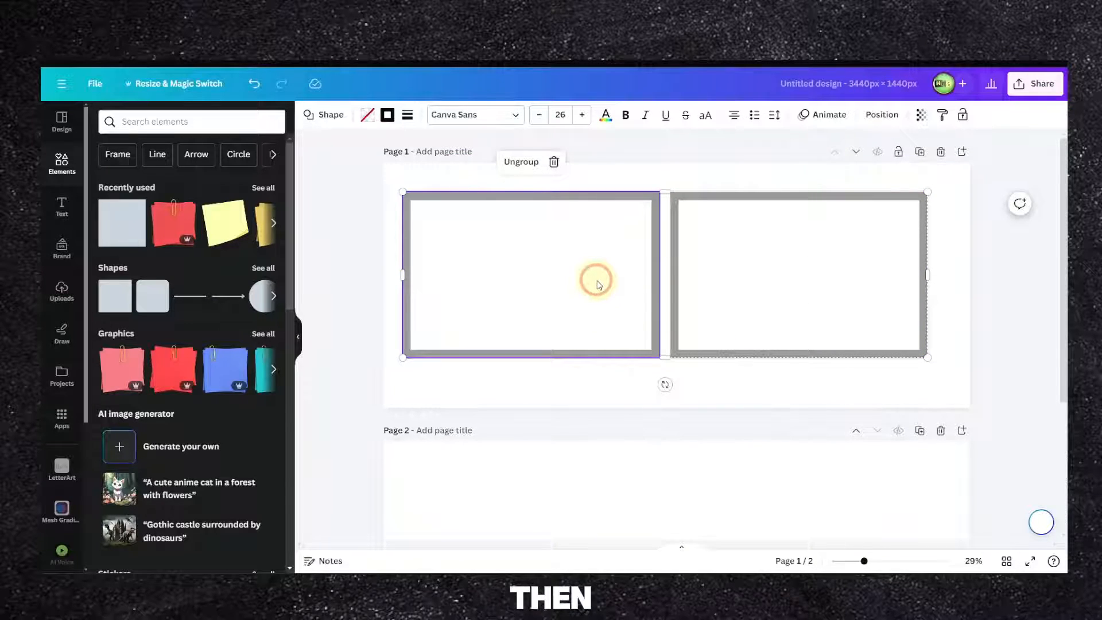
left_click(657, 274)
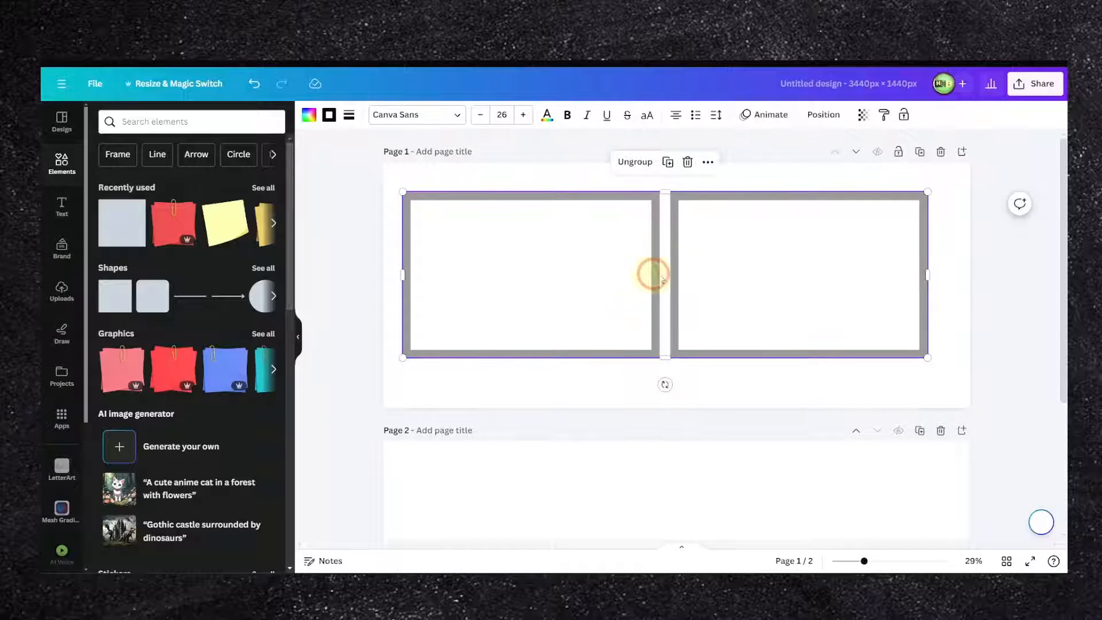
right_click(647, 274)
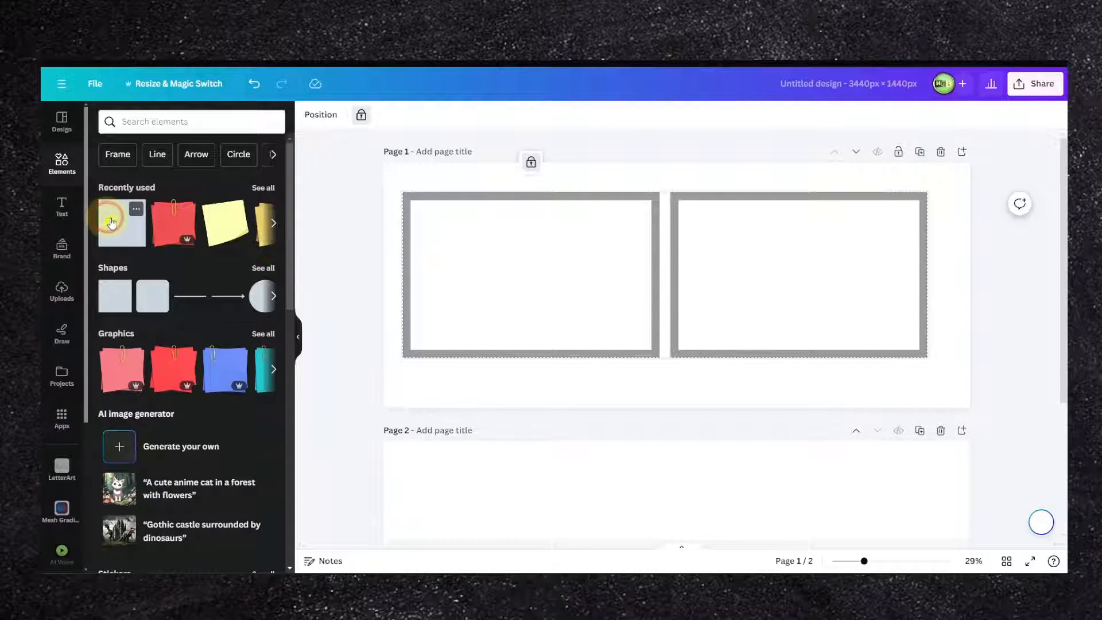
left_click(121, 223)
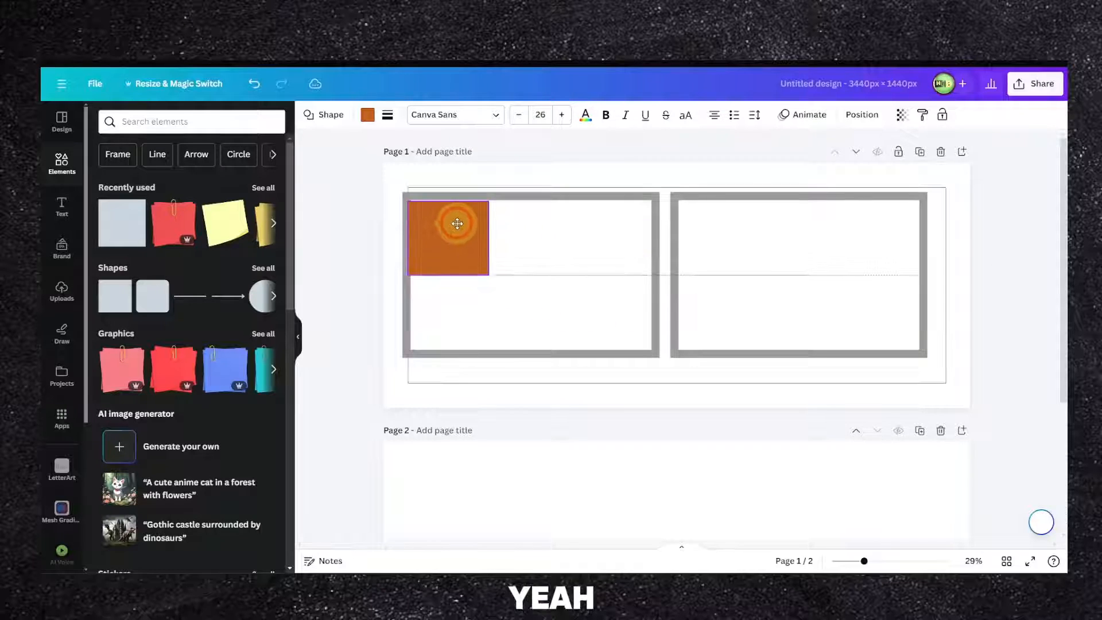
Step: Turn on rulers and guides through the File settings
left_click(62, 82)
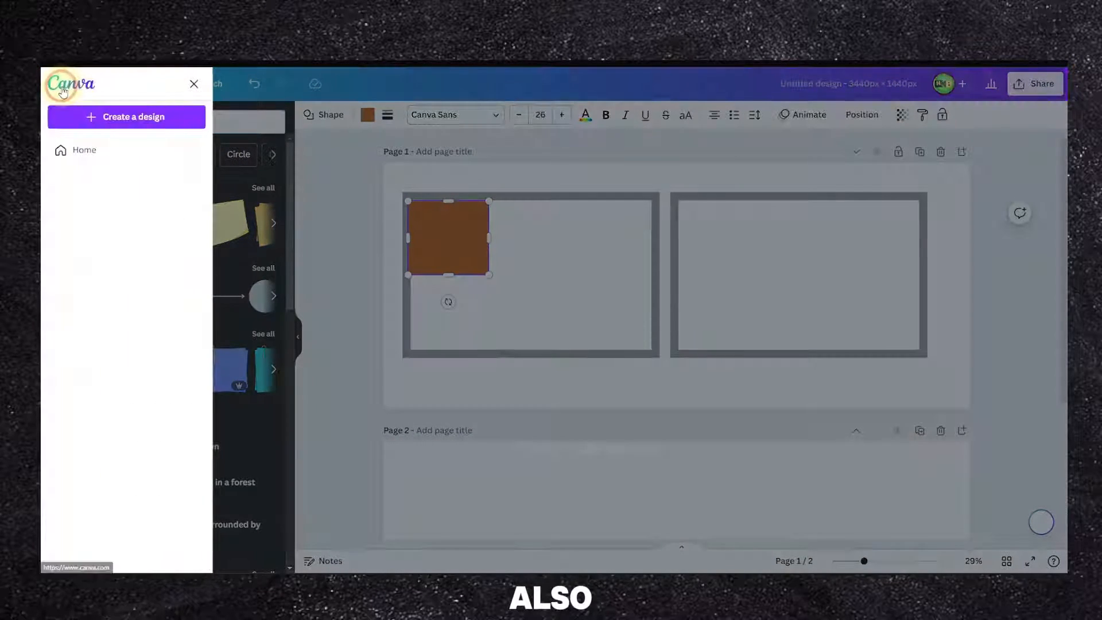
left_click(94, 83)
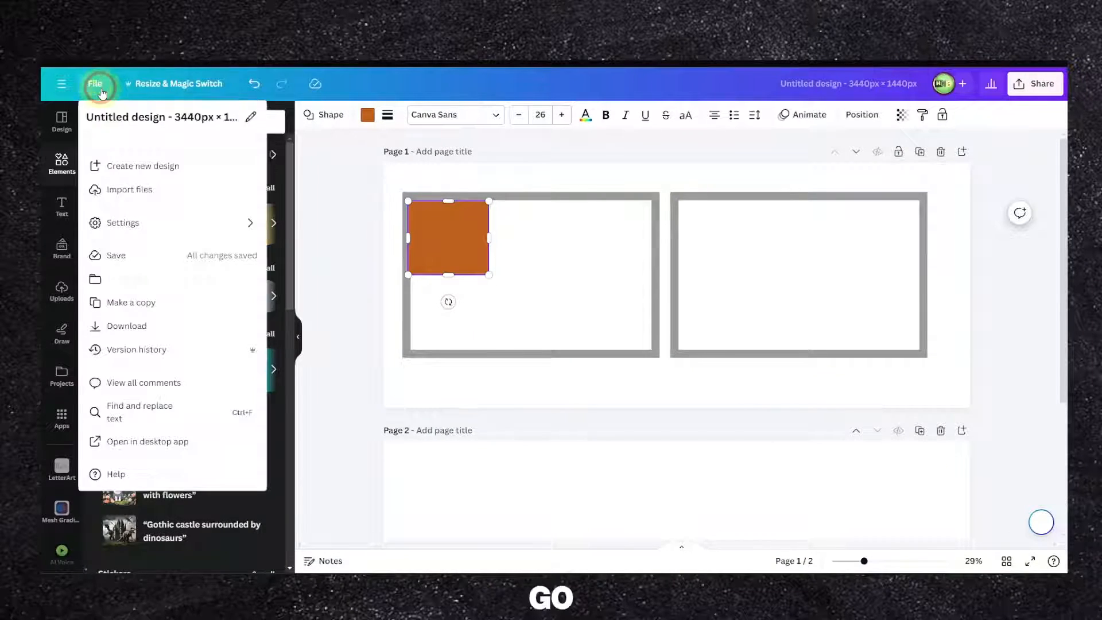
left_click(122, 222)
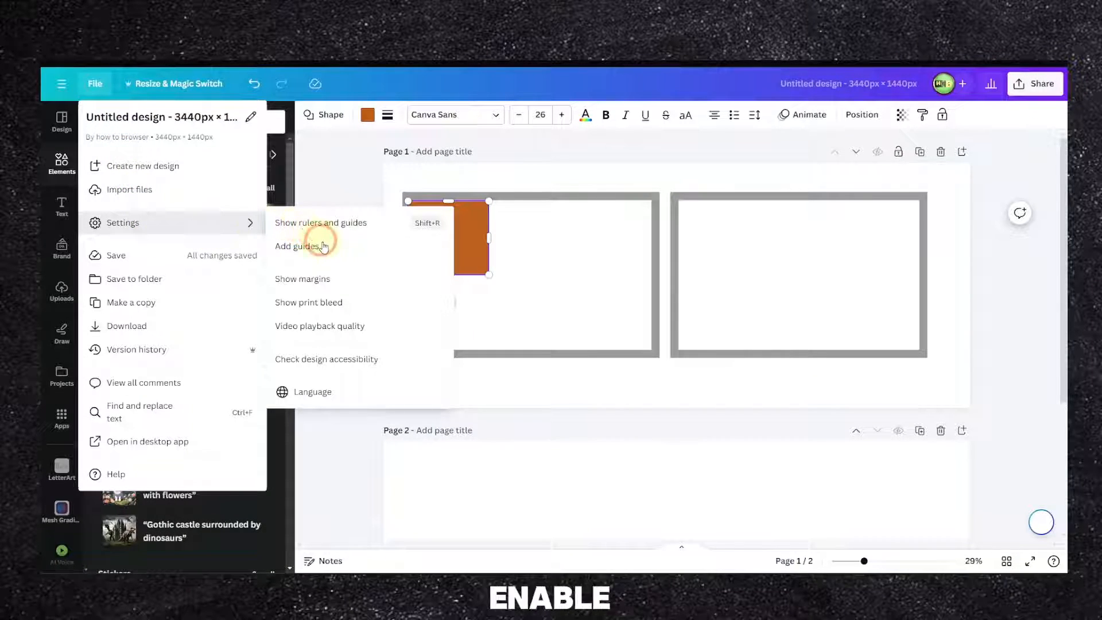
mouse_move(341, 294)
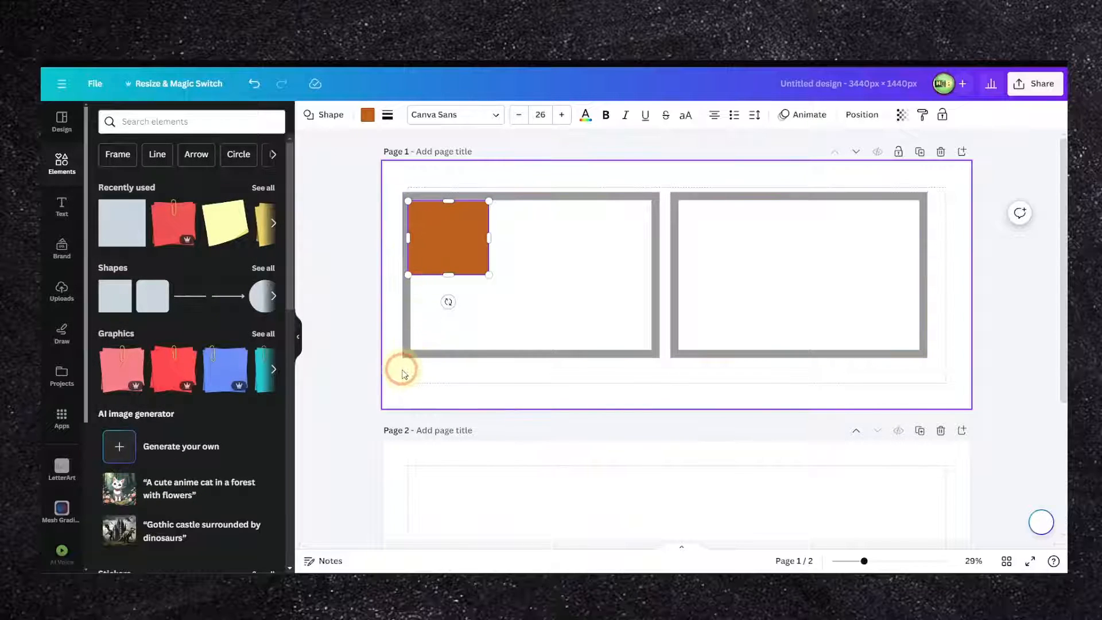
left_click(94, 83)
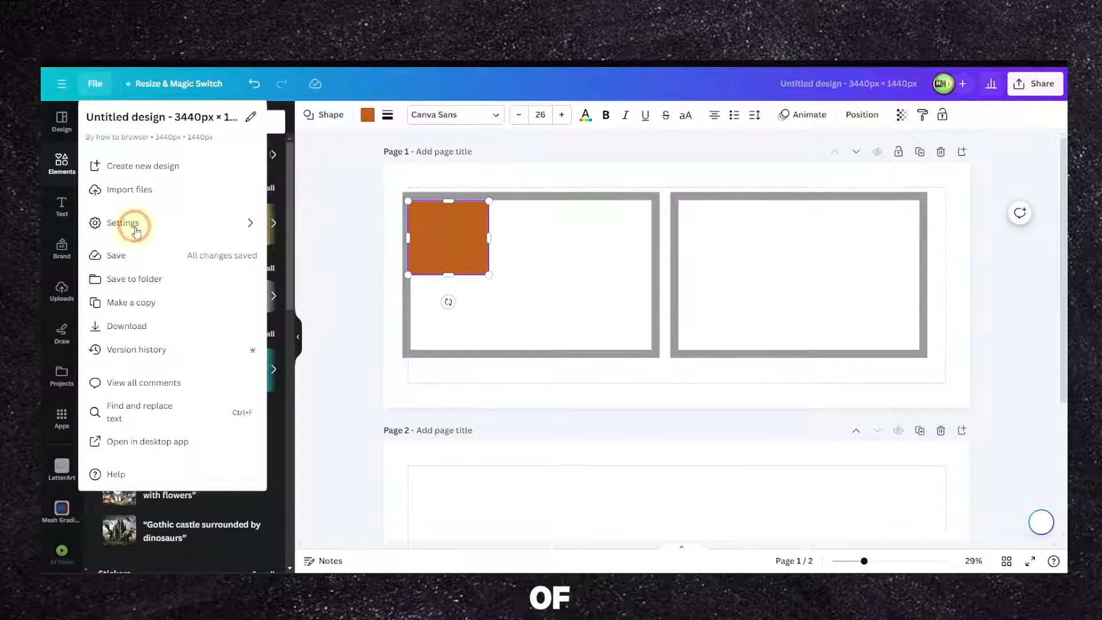
left_click(123, 223)
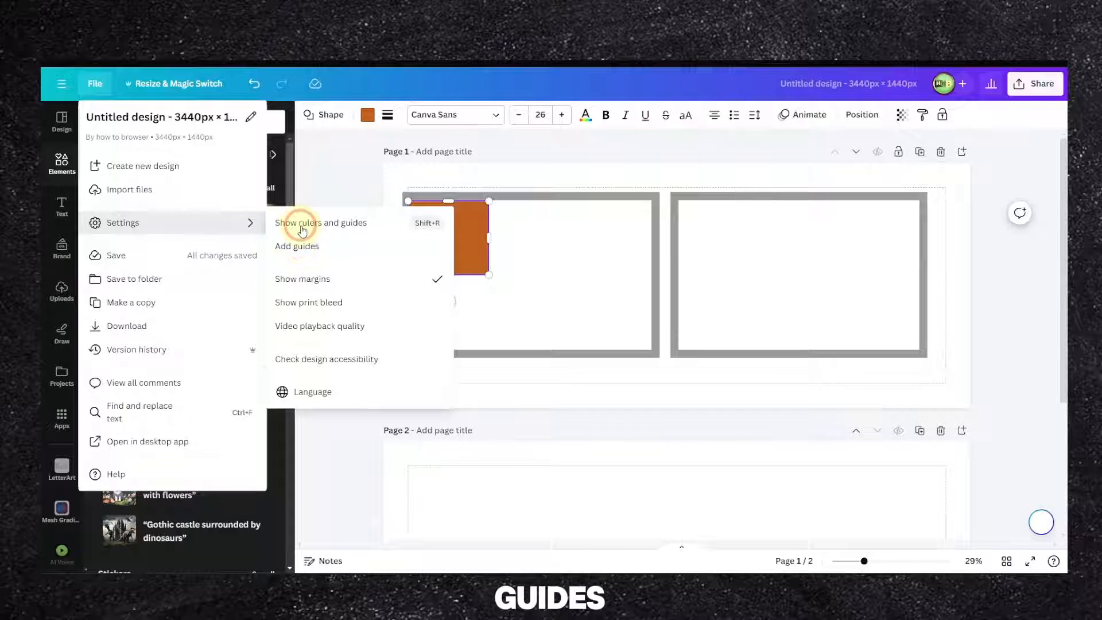
left_click(321, 222)
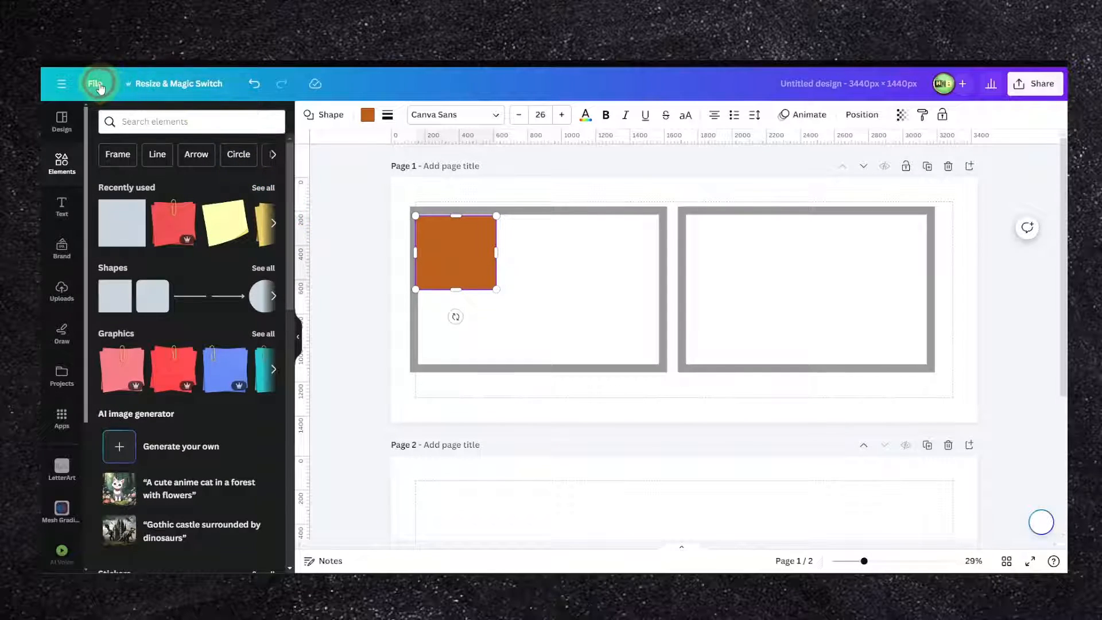
left_click(95, 84)
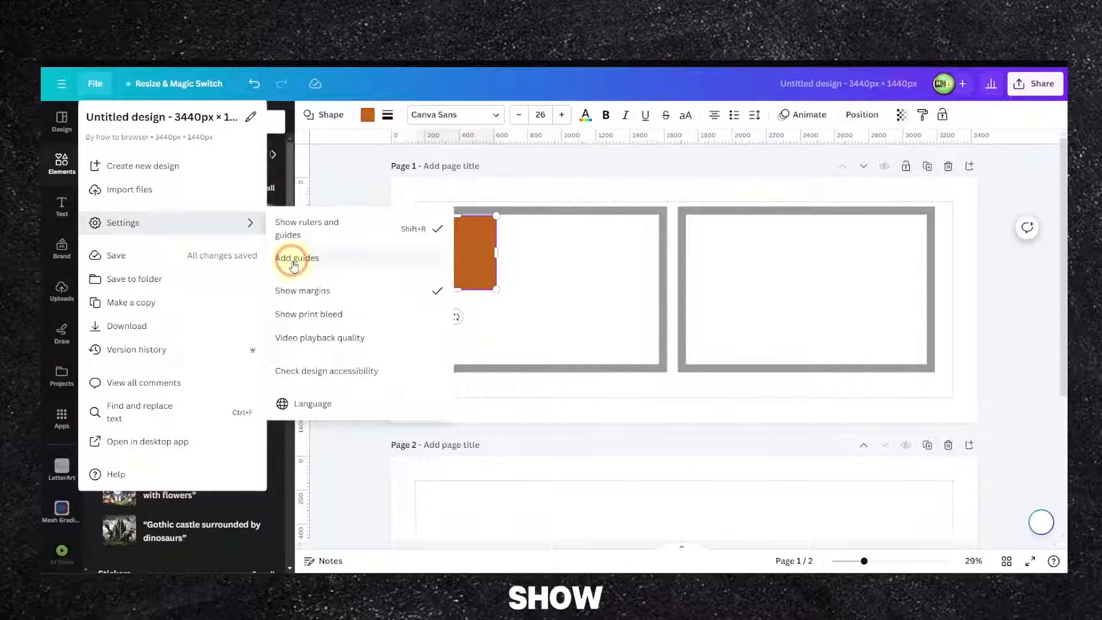
Step: Select the orange square and left frame, then turn on page margins
left_click(544, 233)
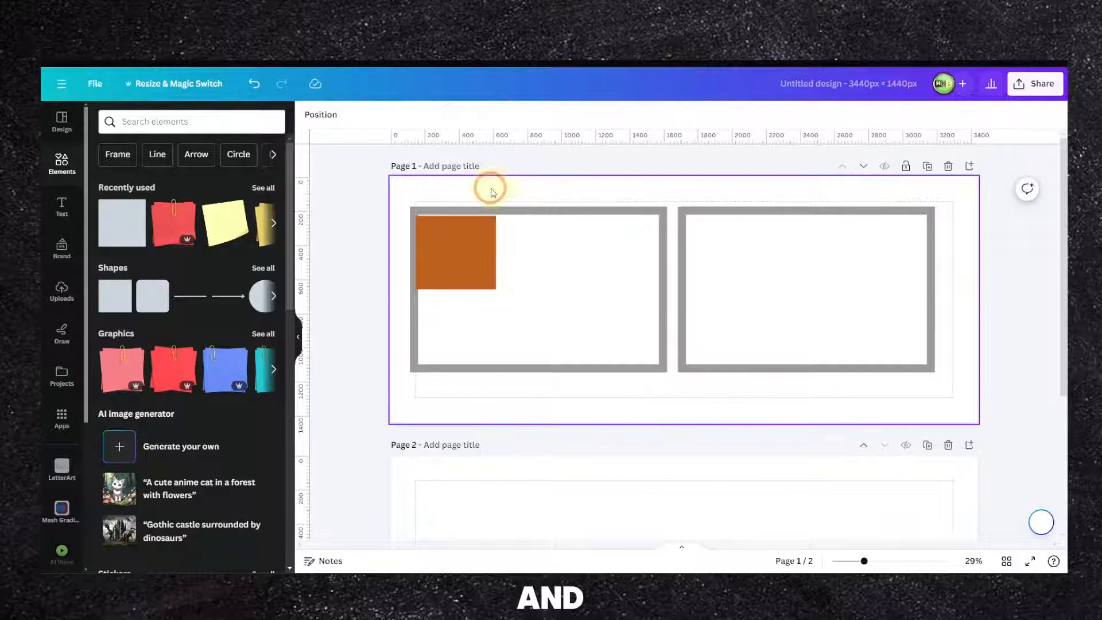
left_click(456, 251)
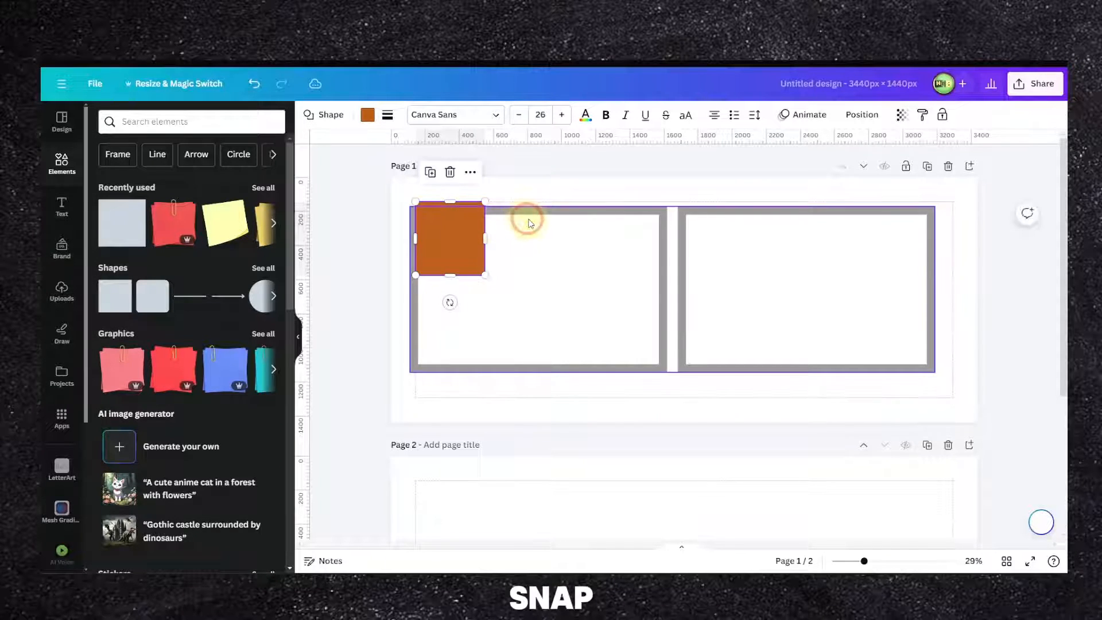
left_click(634, 390)
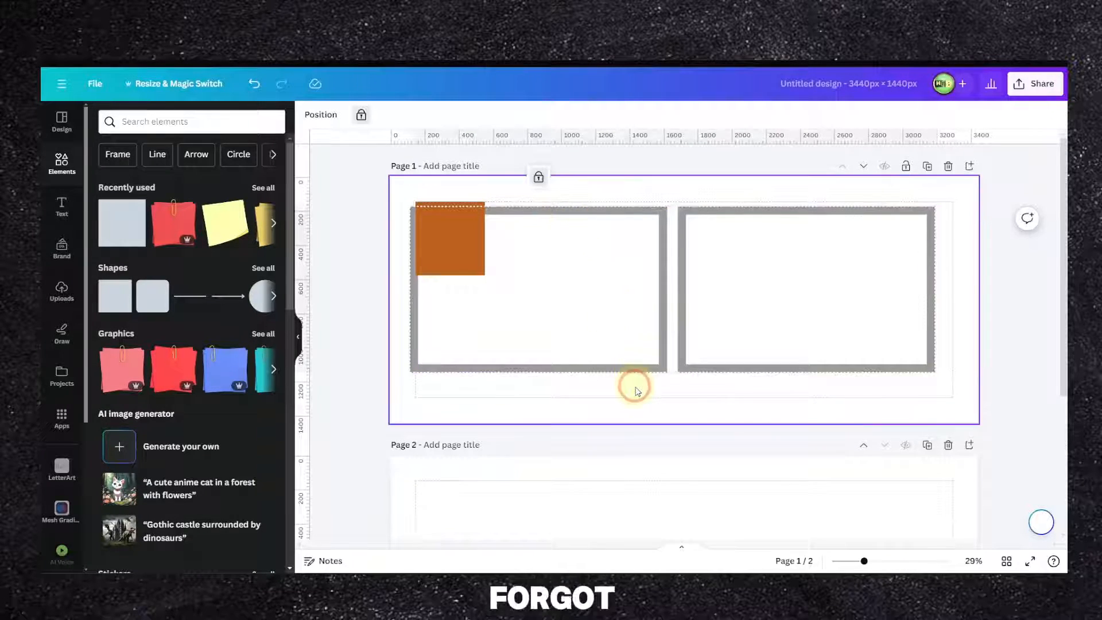
left_click(573, 215)
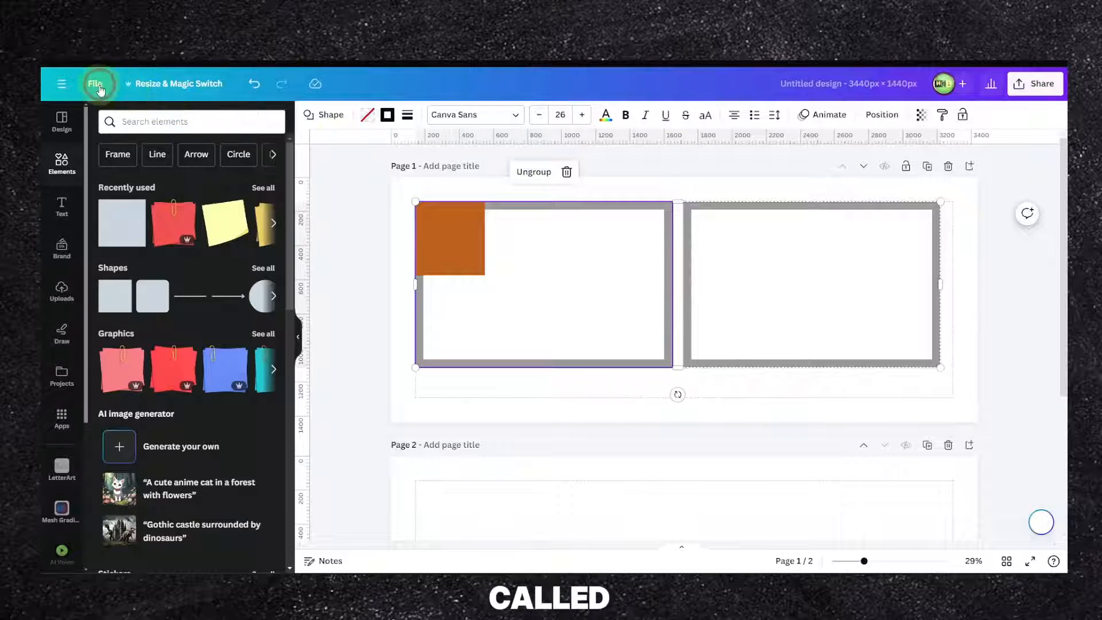
left_click(95, 84)
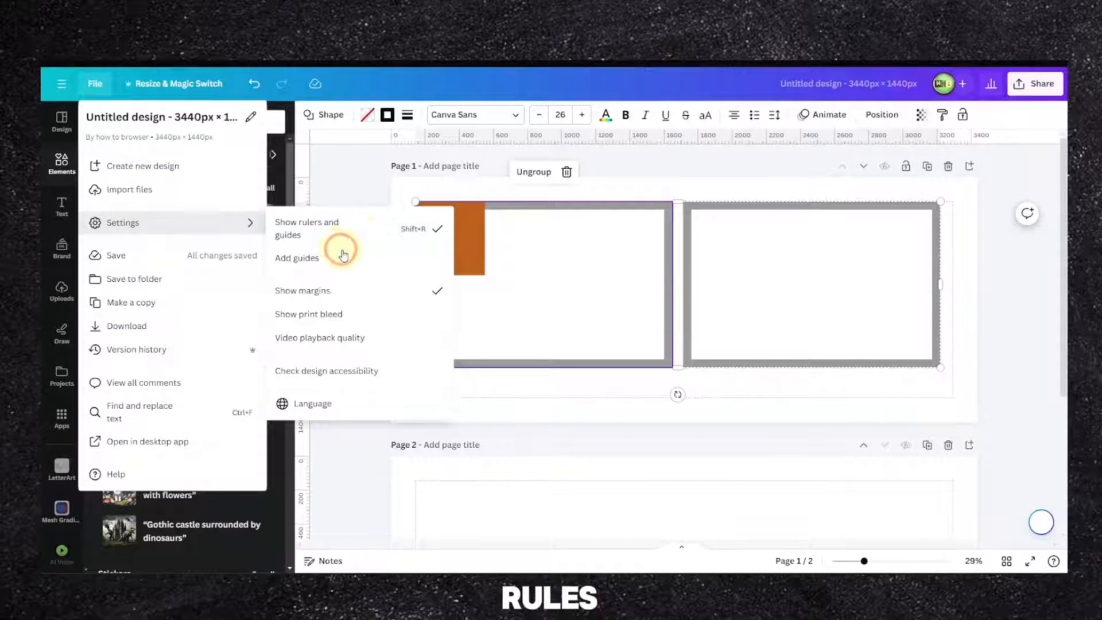
mouse_move(369, 301)
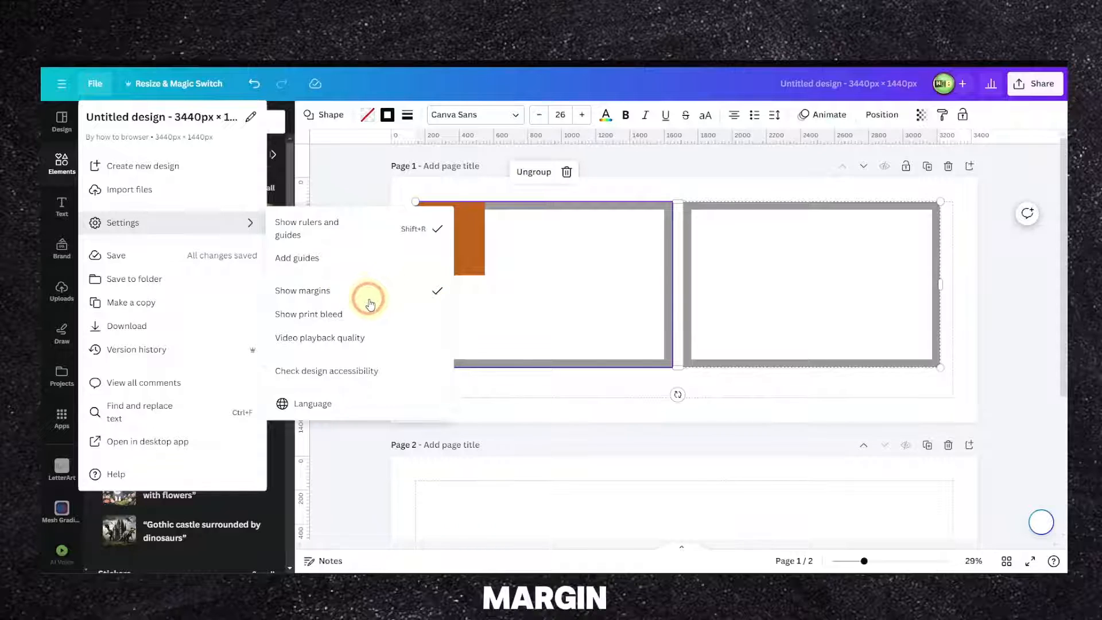
left_click(303, 291)
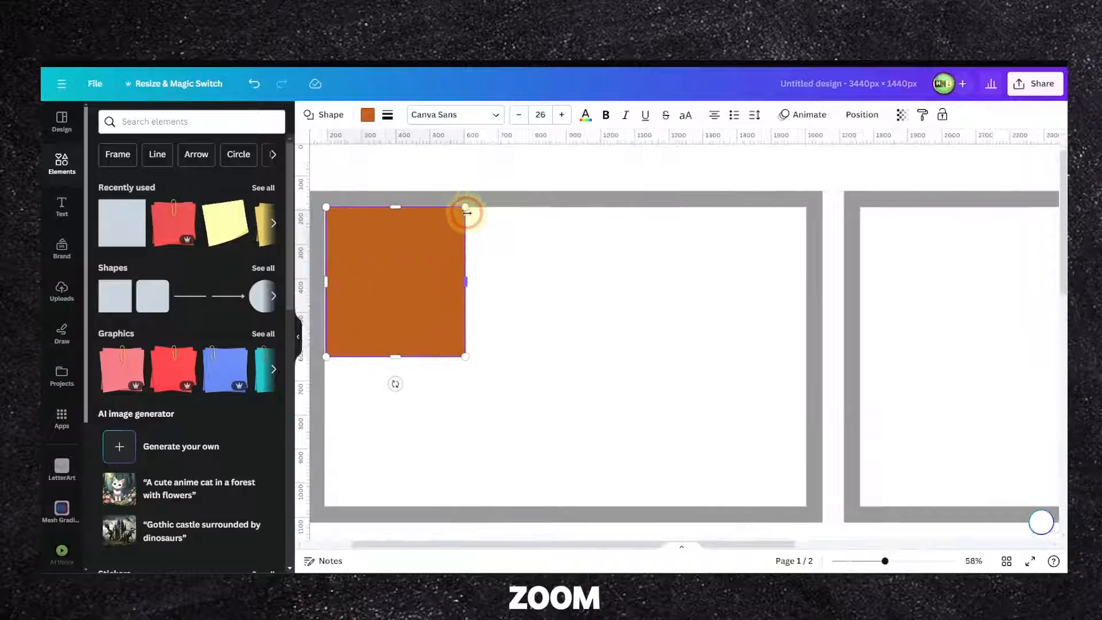
Step: Scroll the canvas toward the orange square in the left frame
scroll("down", 3)
type("tsdDD")
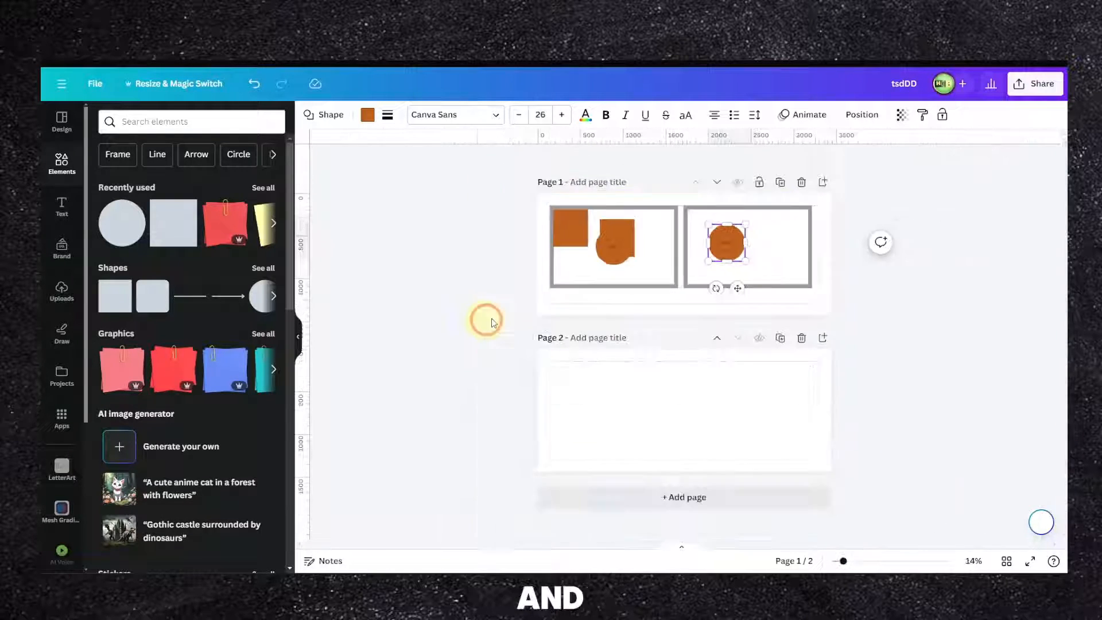
scroll("down", 3)
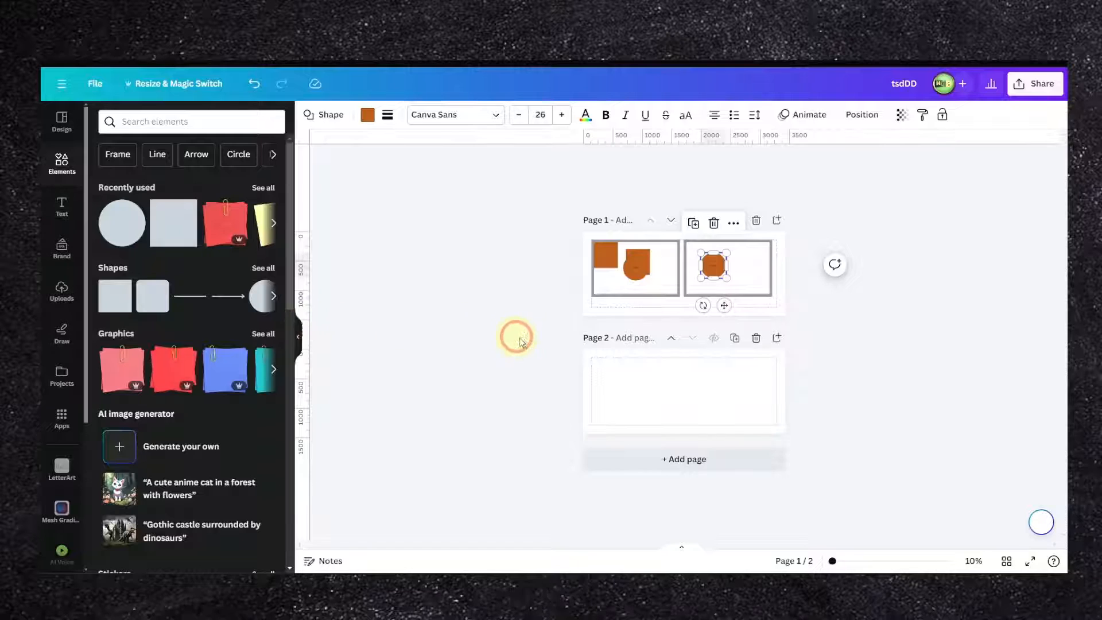
mouse_move(546, 347)
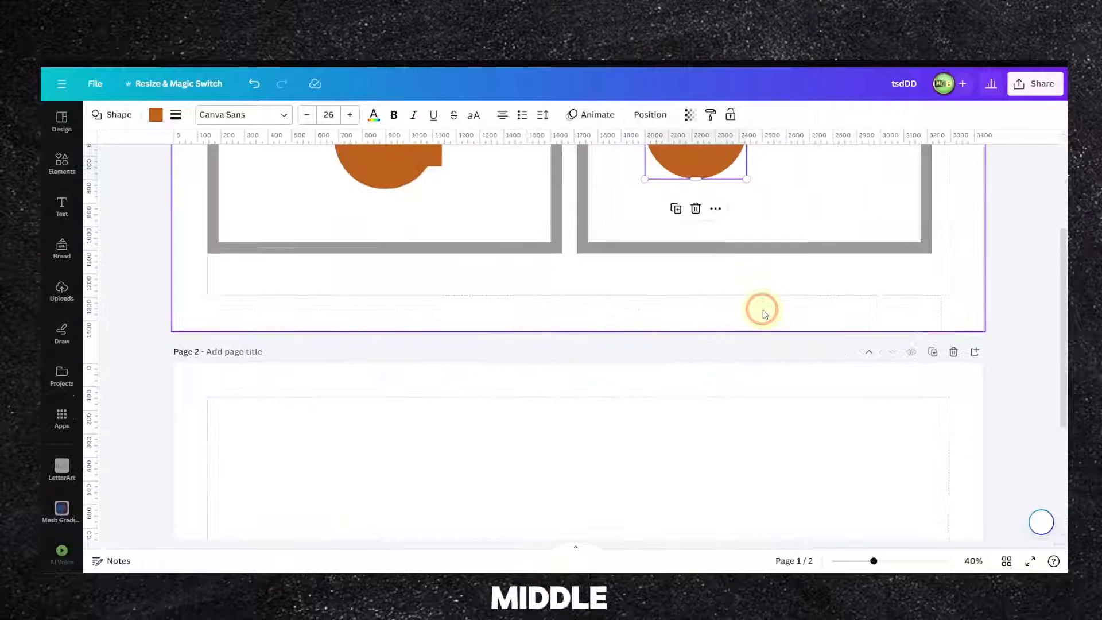
scroll("up", 3)
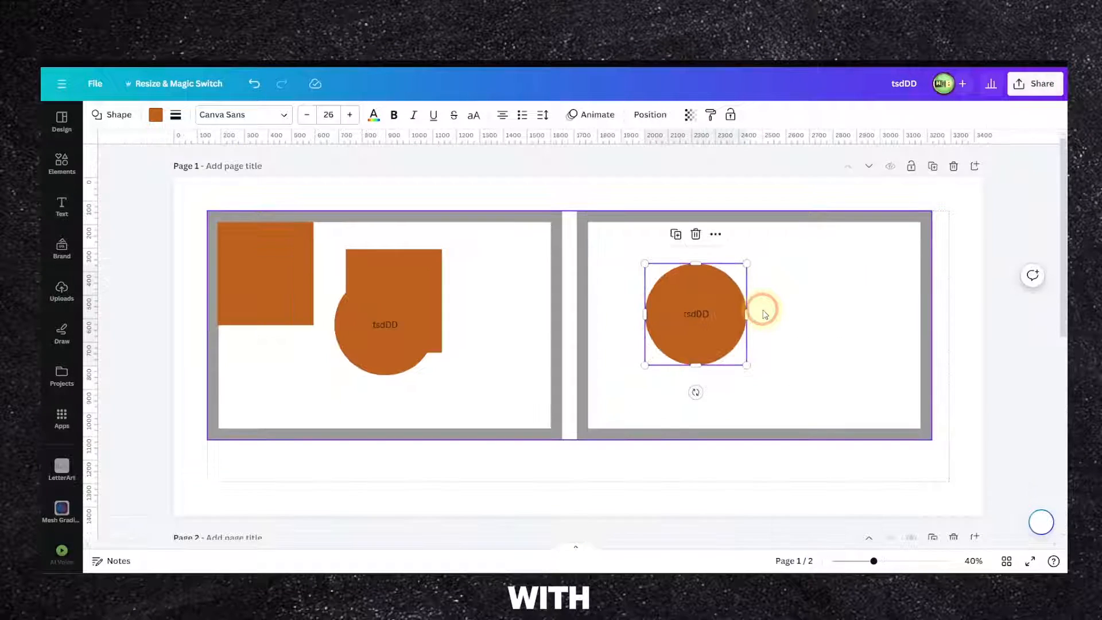
mouse_move(621, 305)
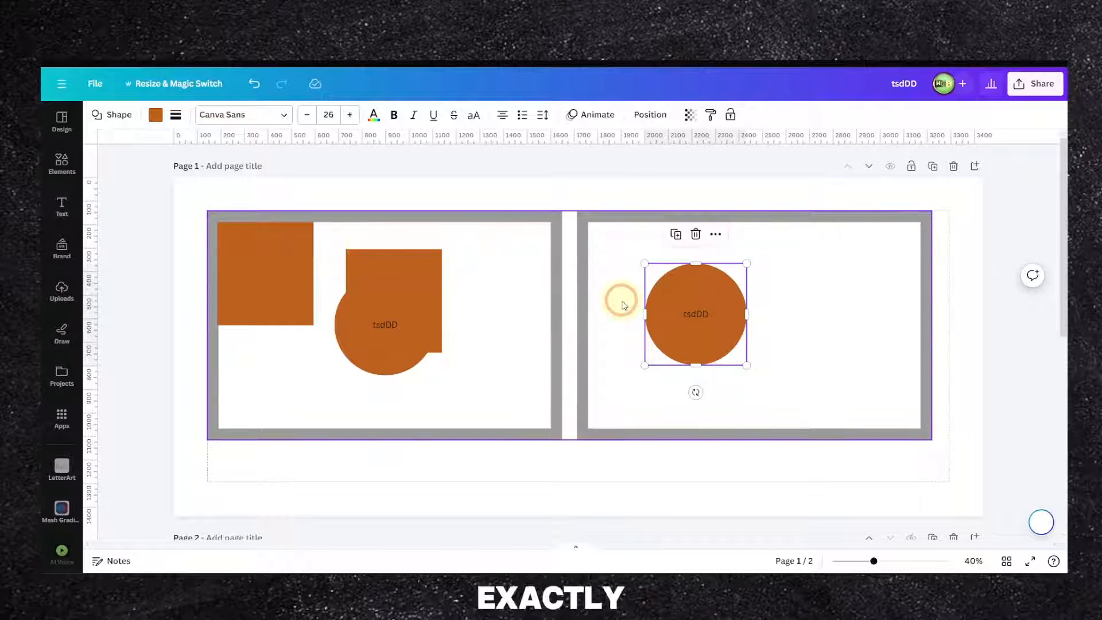